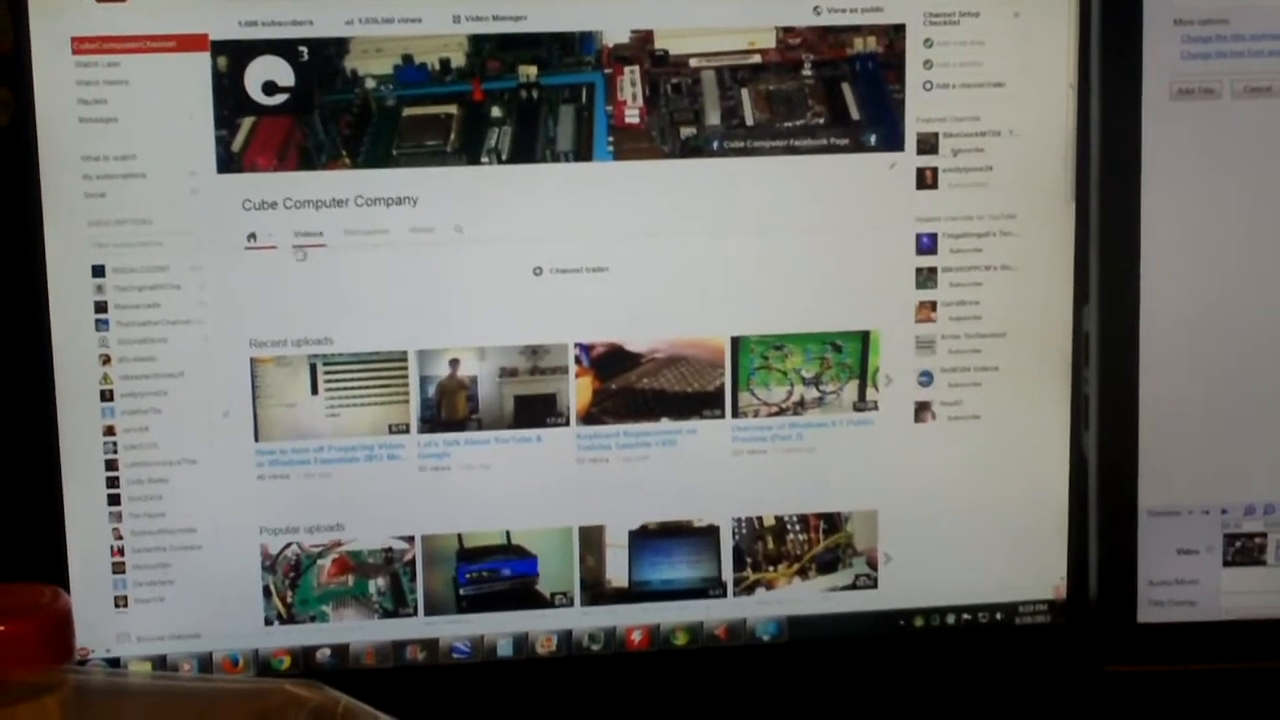
- Scroll down the channel's Videos tab, sorted Date added (newest - oldest)
scroll("down", 3)
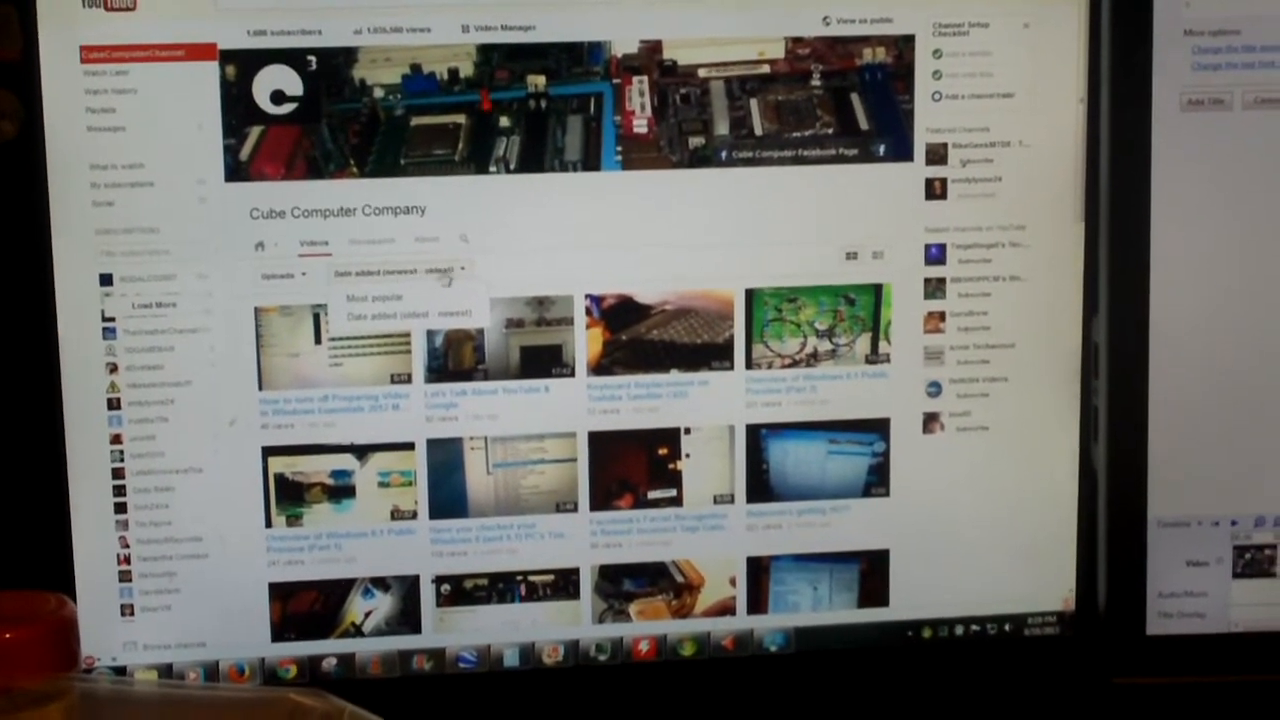
- Sort the channel's videos by Most popular, browse them, and reopen the sort dropdown
left_click(374, 296)
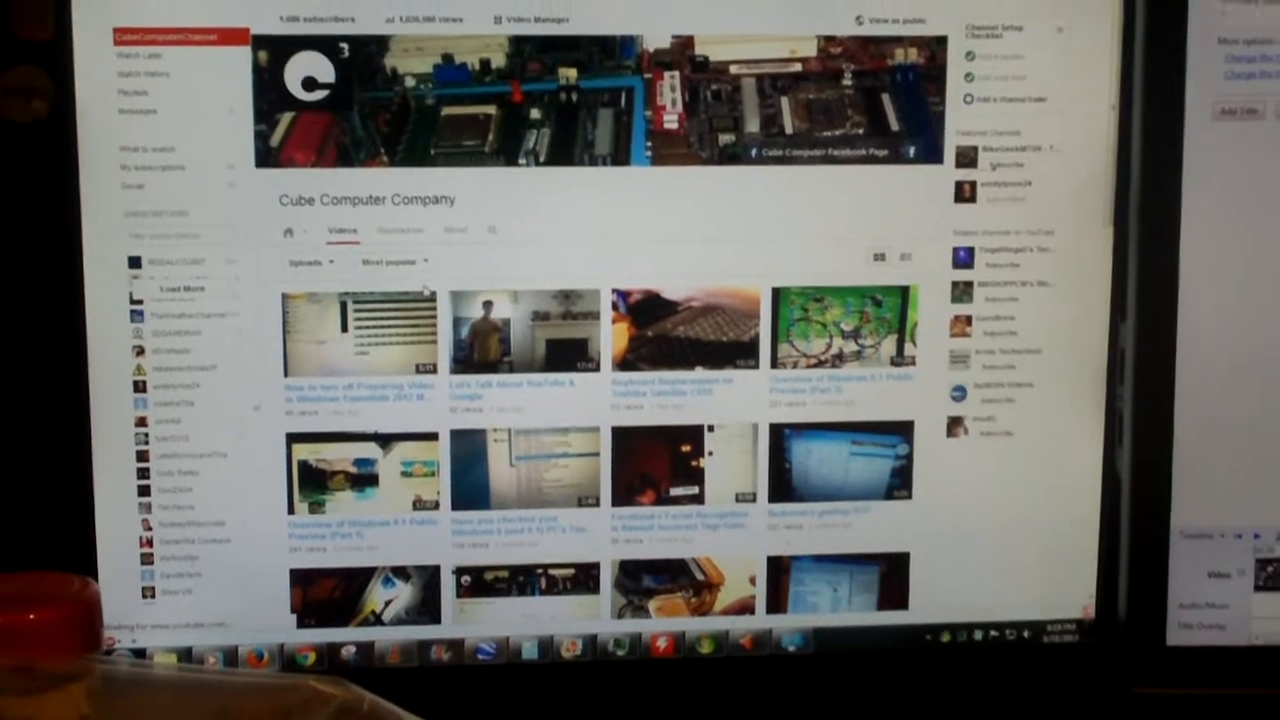
scroll("down", 3)
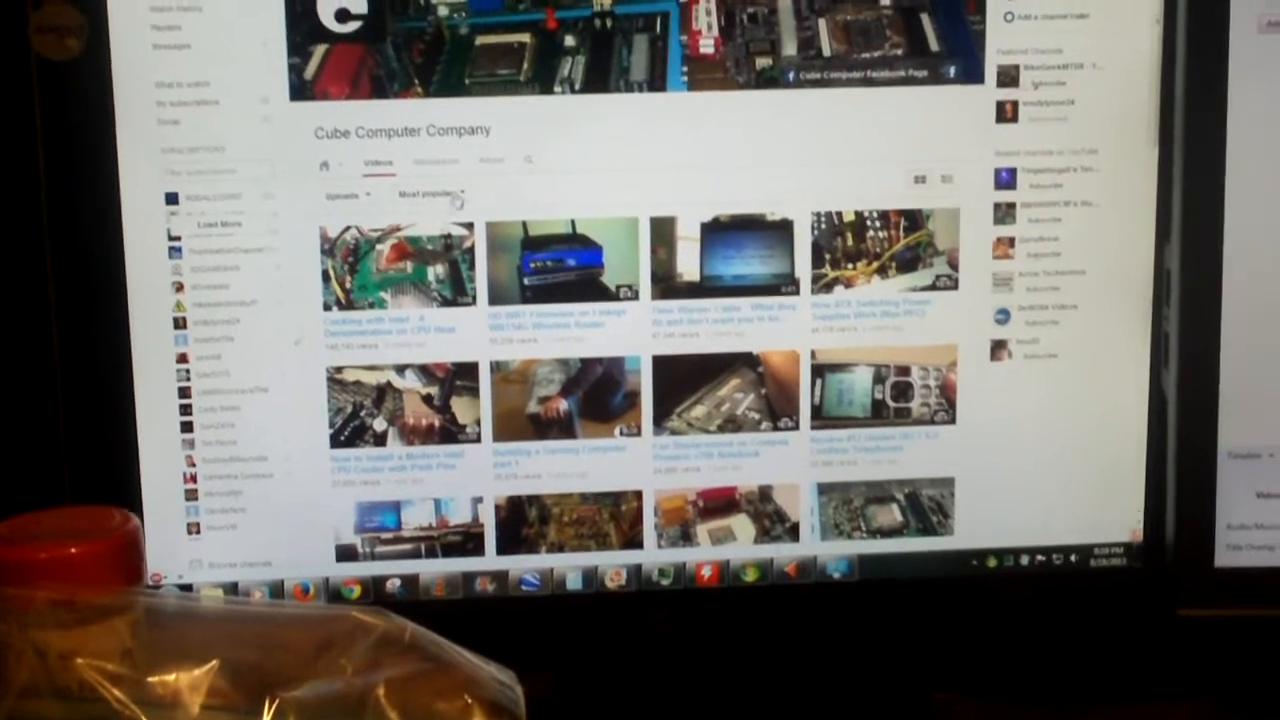
left_click(430, 193)
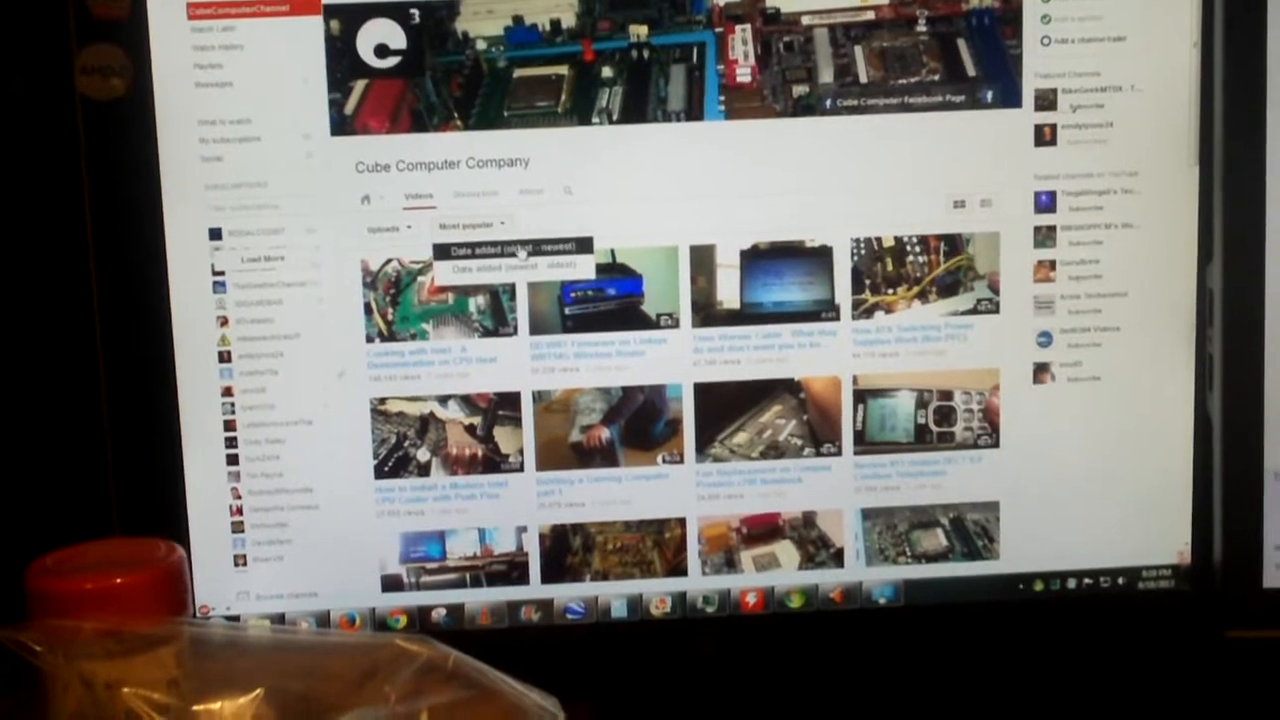
- Choose Date added (oldest - newest) and scroll through the earliest uploads
left_click(510, 247)
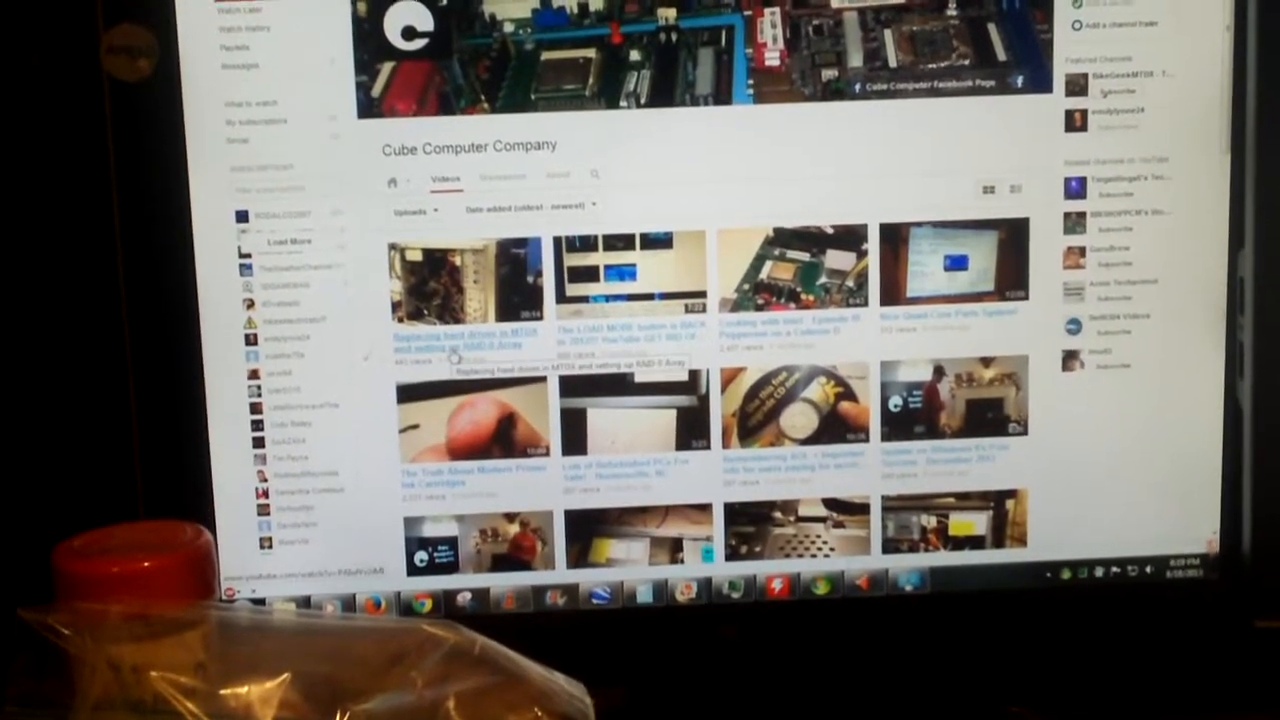
scroll("down", 3)
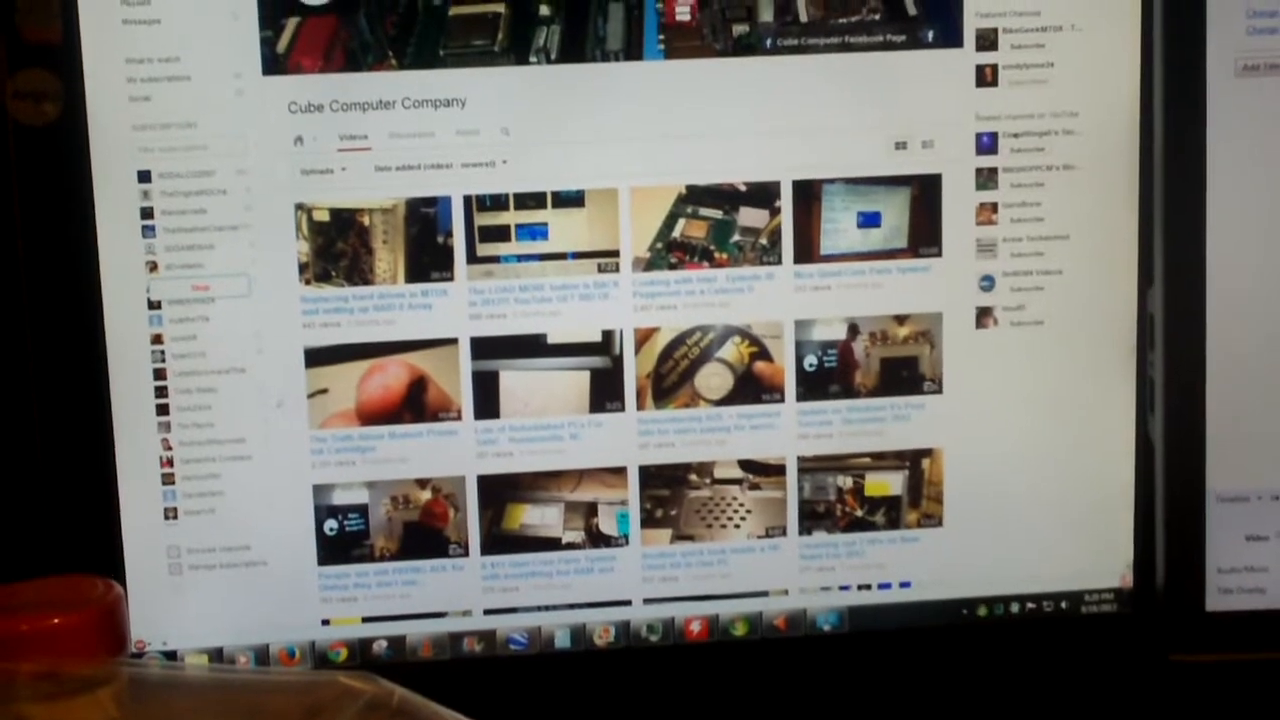
- Scroll down the oldest-first list until Windows 8.1 preview overview videos load
scroll("down", 3)
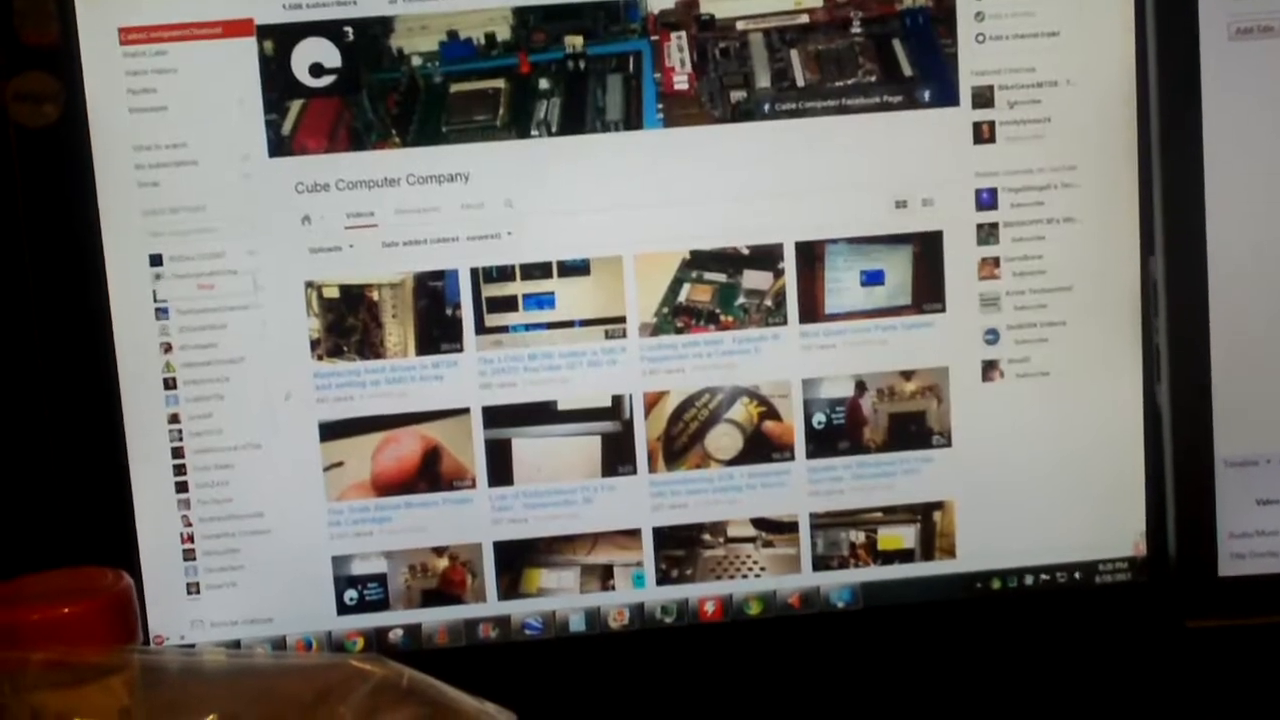
scroll("down", 3)
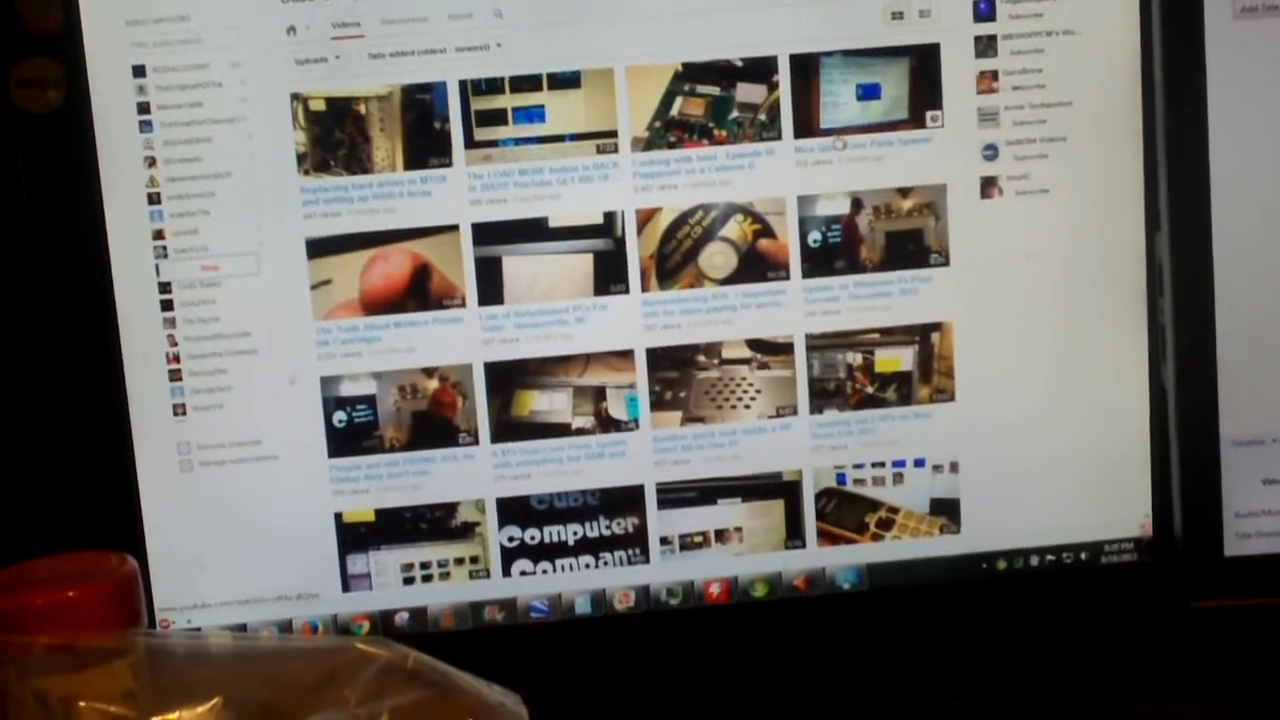
scroll("down", 3)
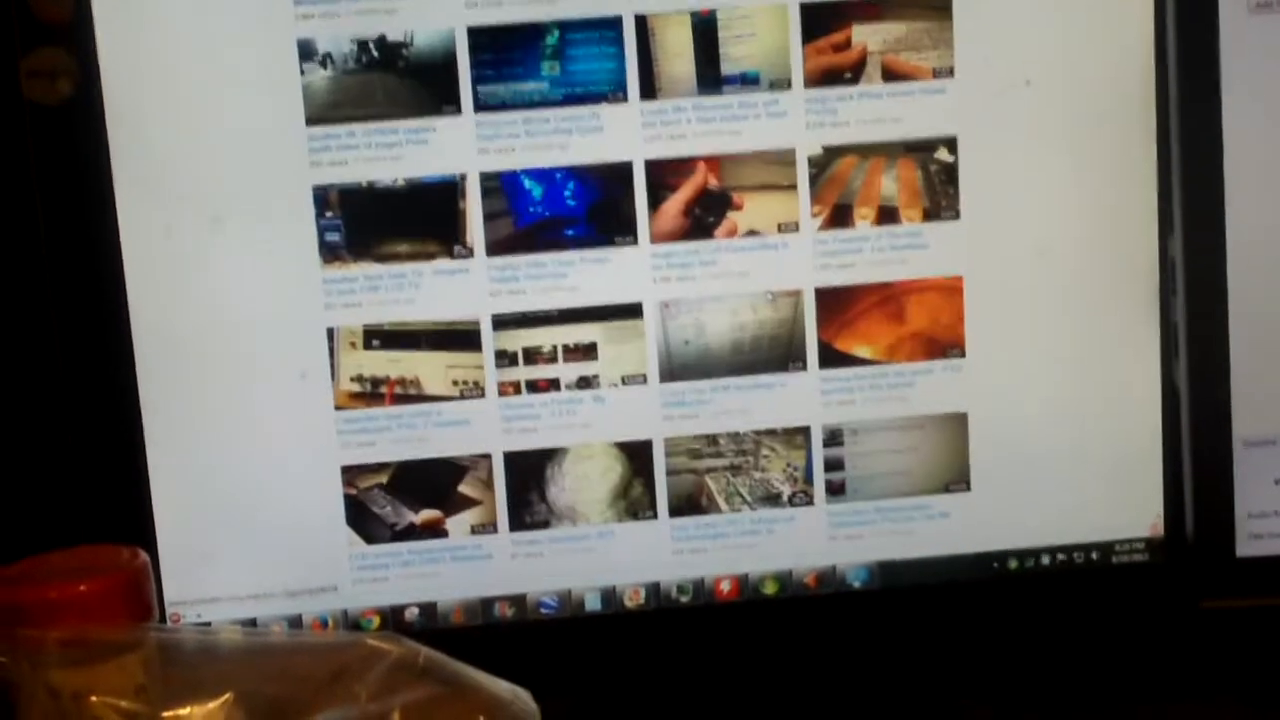
scroll("down", 3)
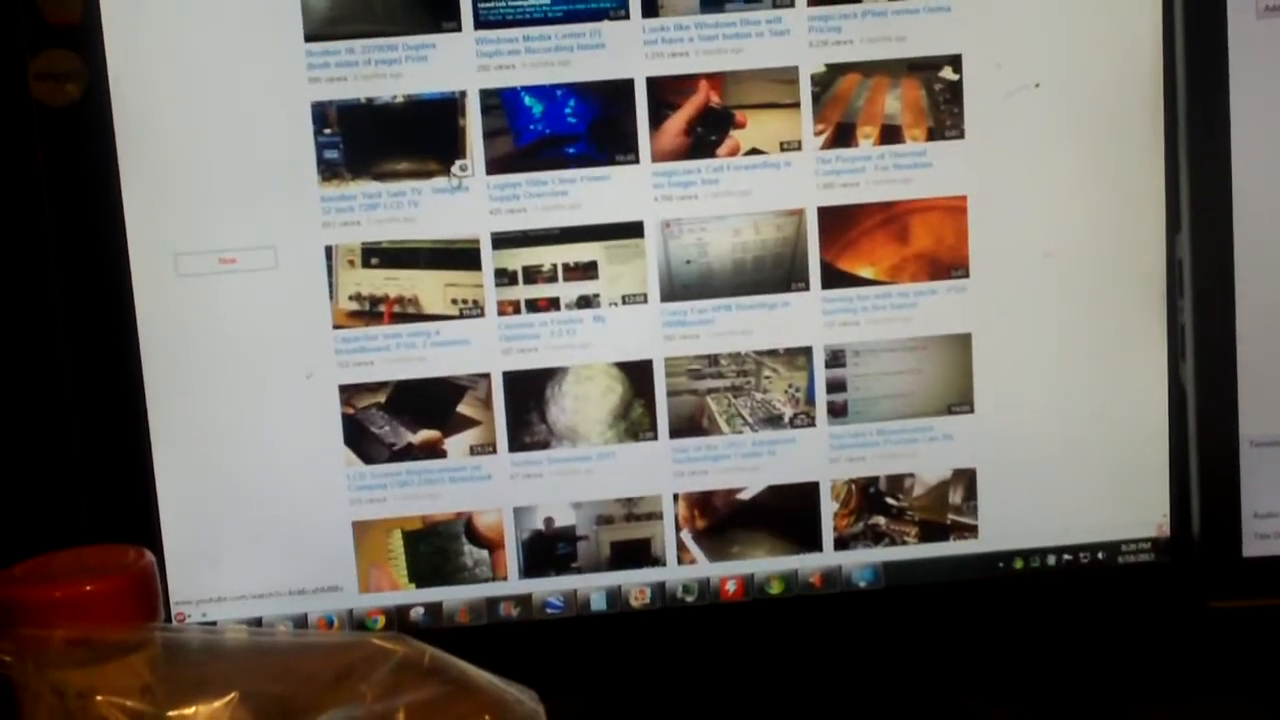
scroll("down", 3)
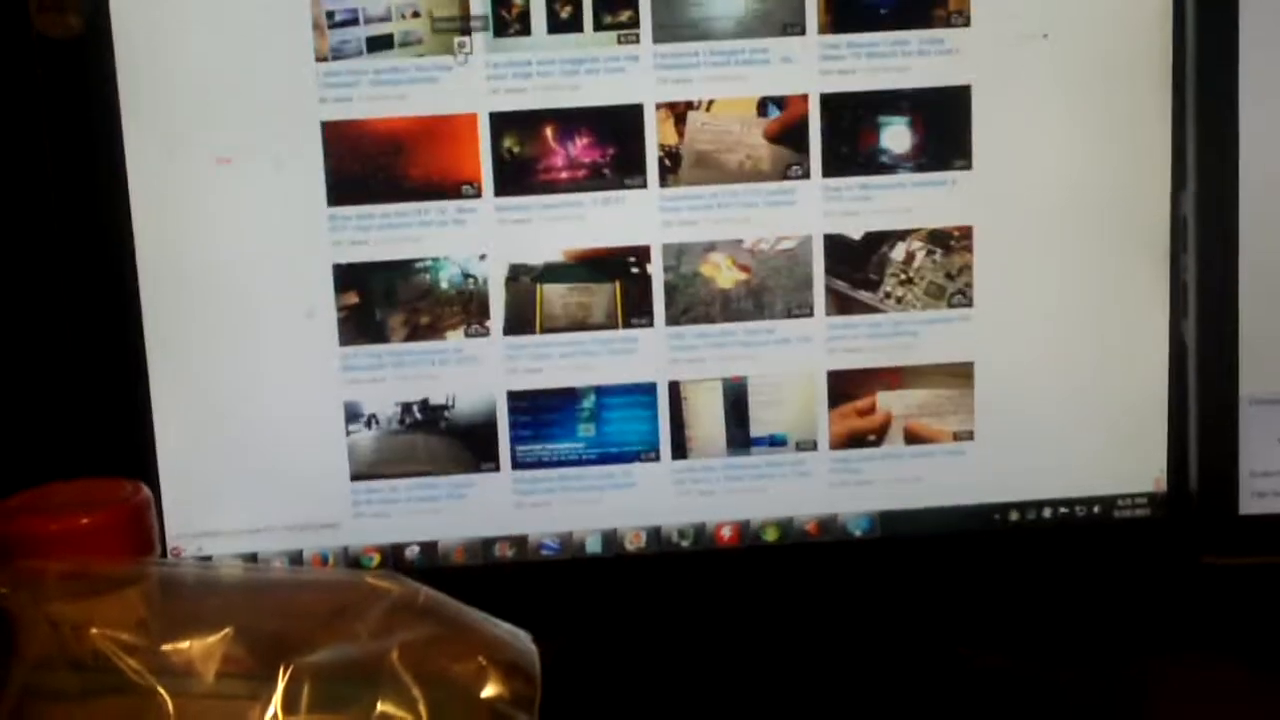
scroll("down", 3)
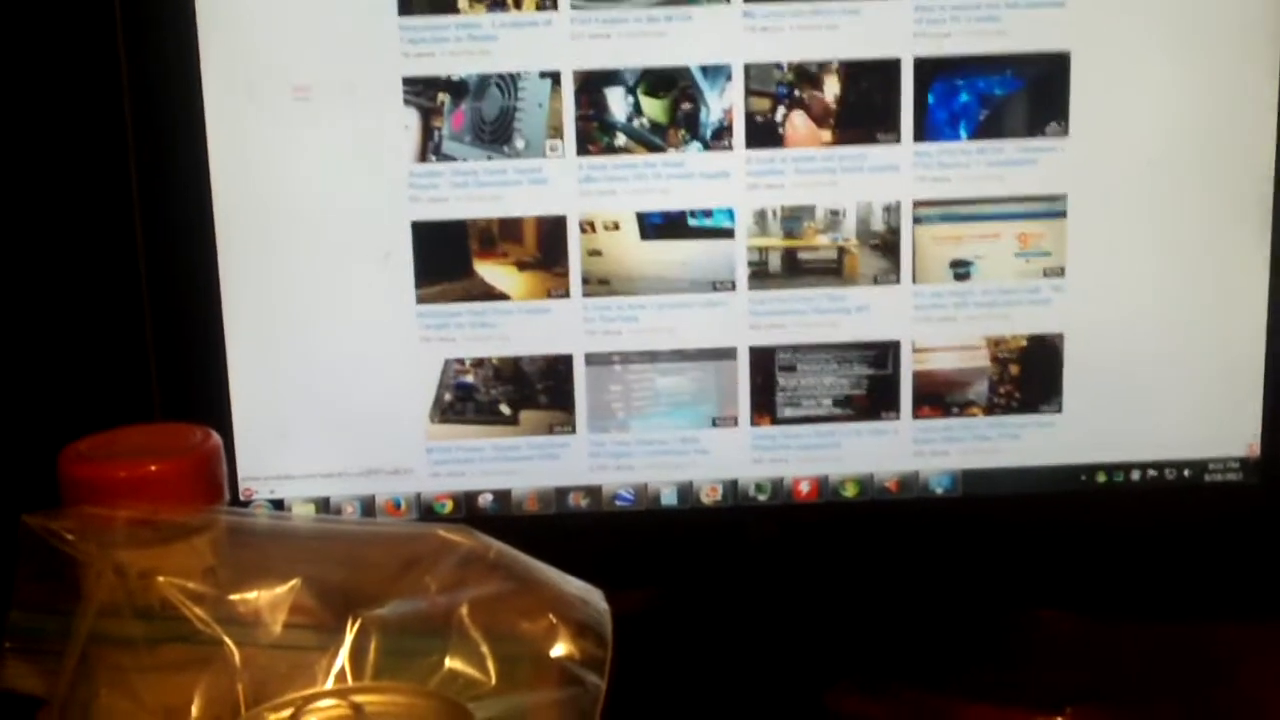
scroll("down", 3)
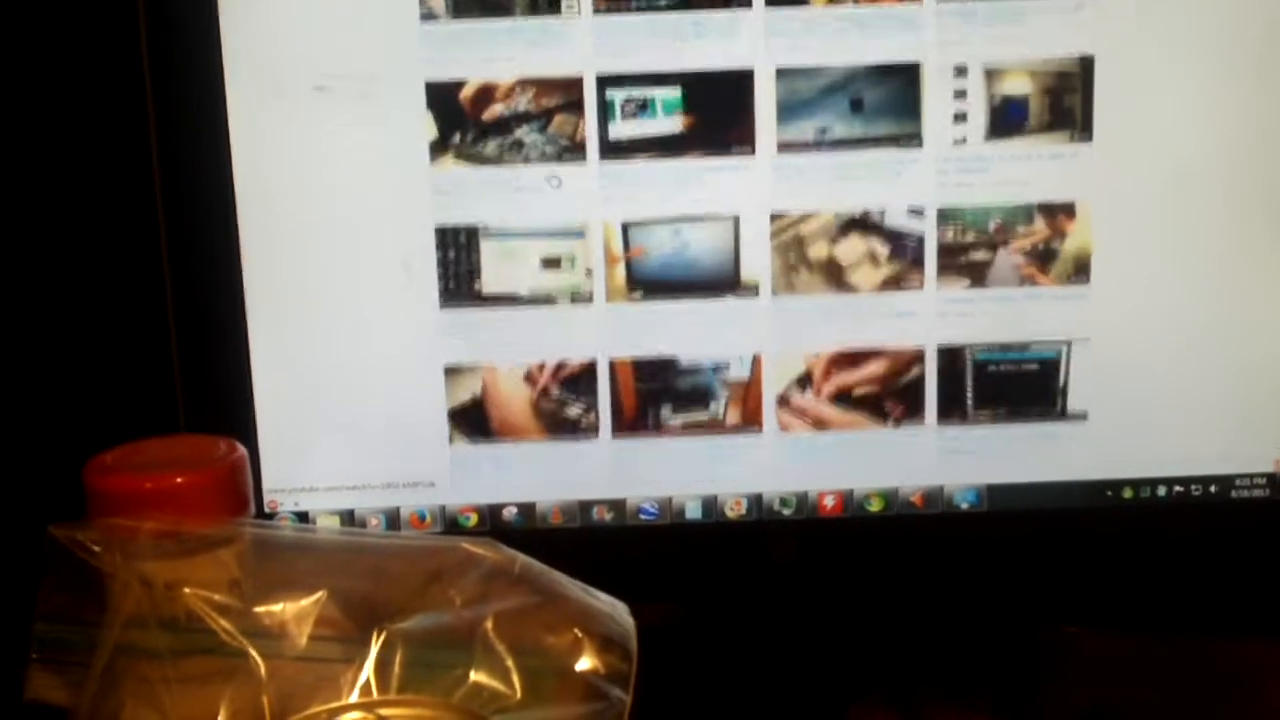
scroll("down", 3)
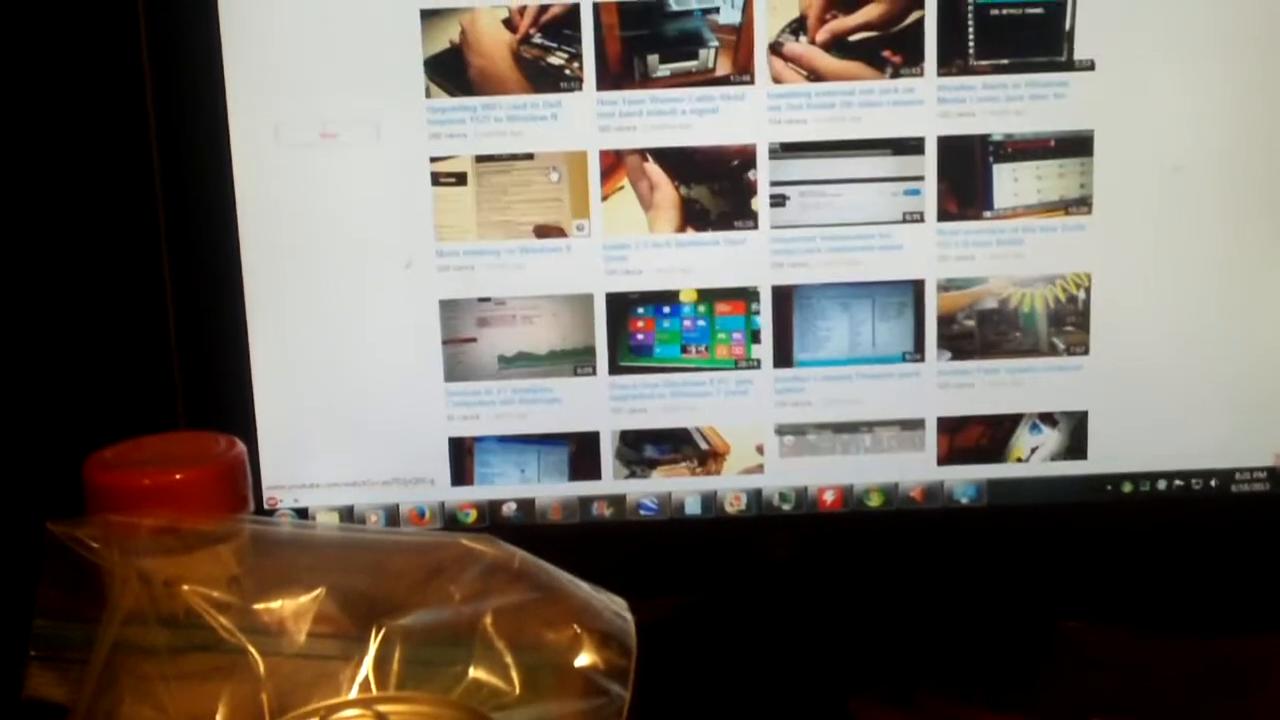
scroll("down", 3)
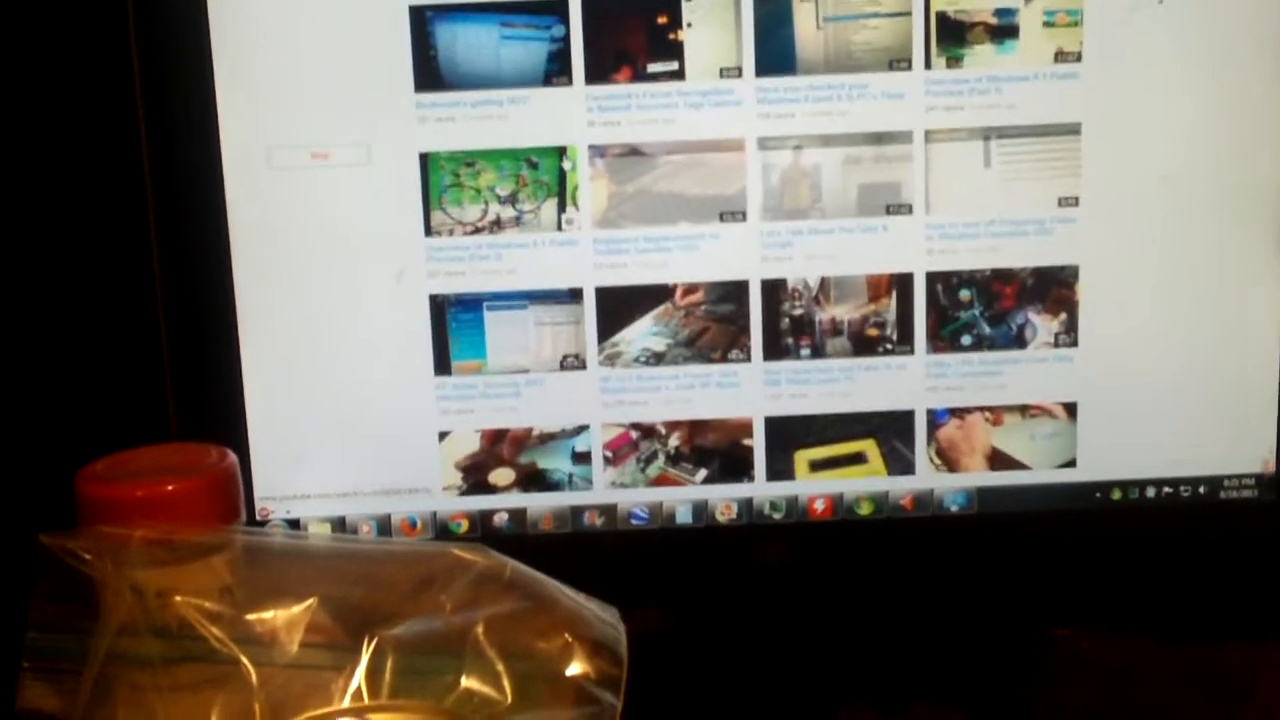
scroll("down", 3)
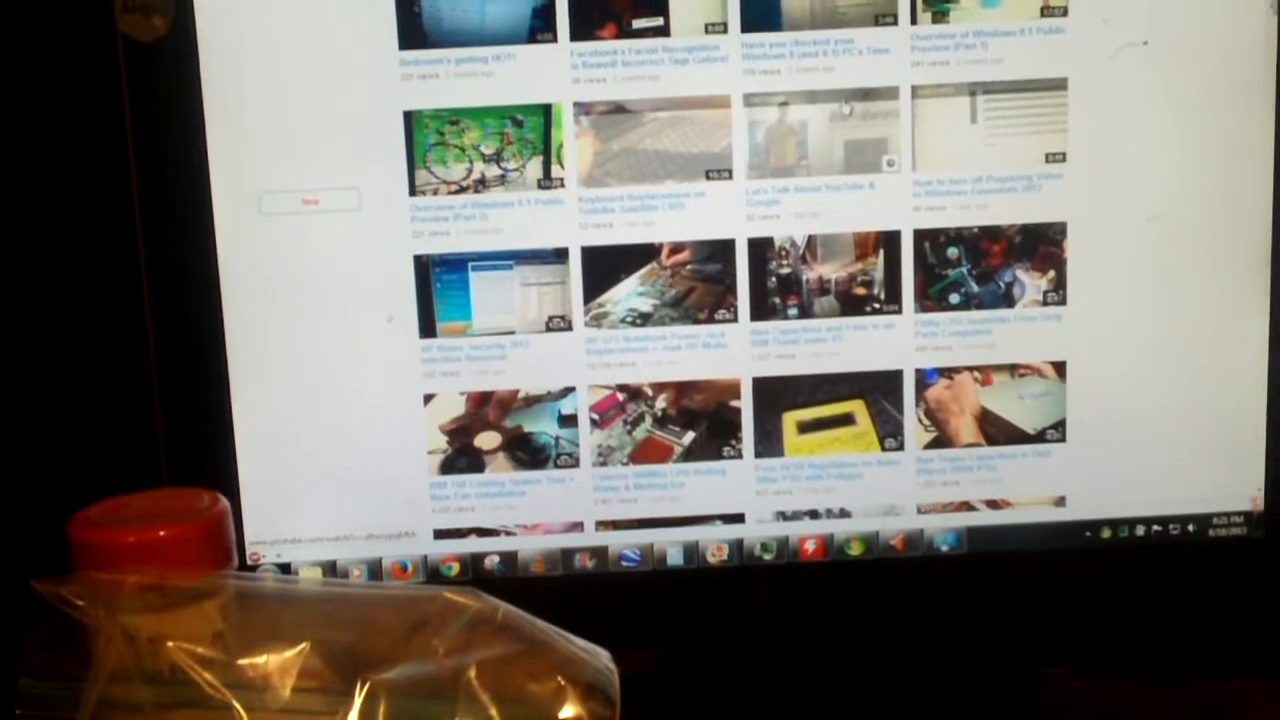
- Keep scrolling the oldest-first list through later uploads to the recent Windows 8.1 previews
scroll("down", 3)
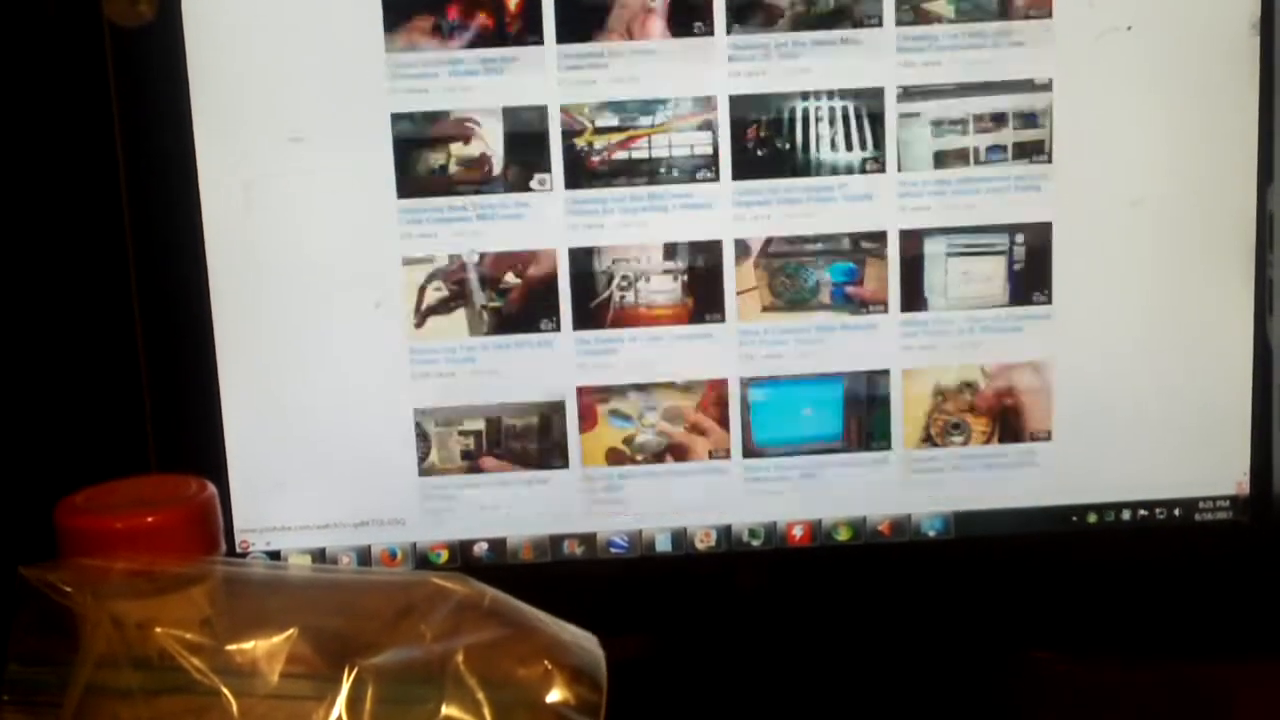
scroll("down", 3)
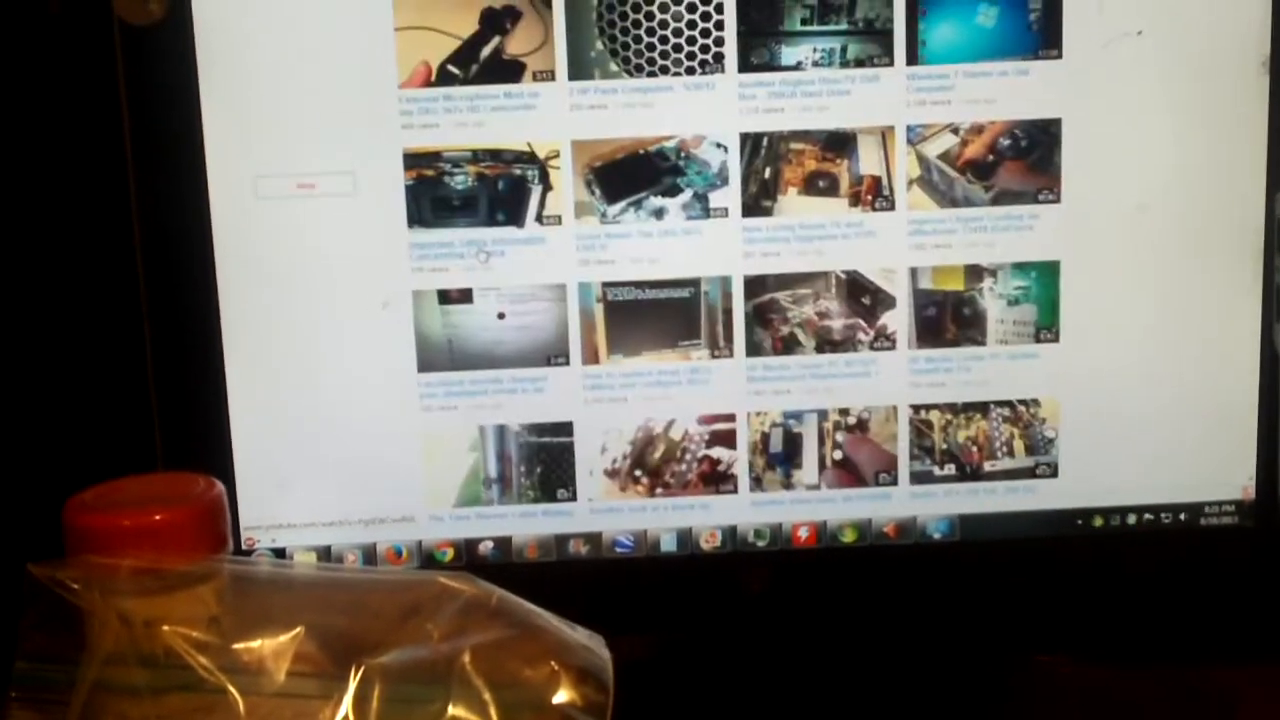
scroll("down", 3)
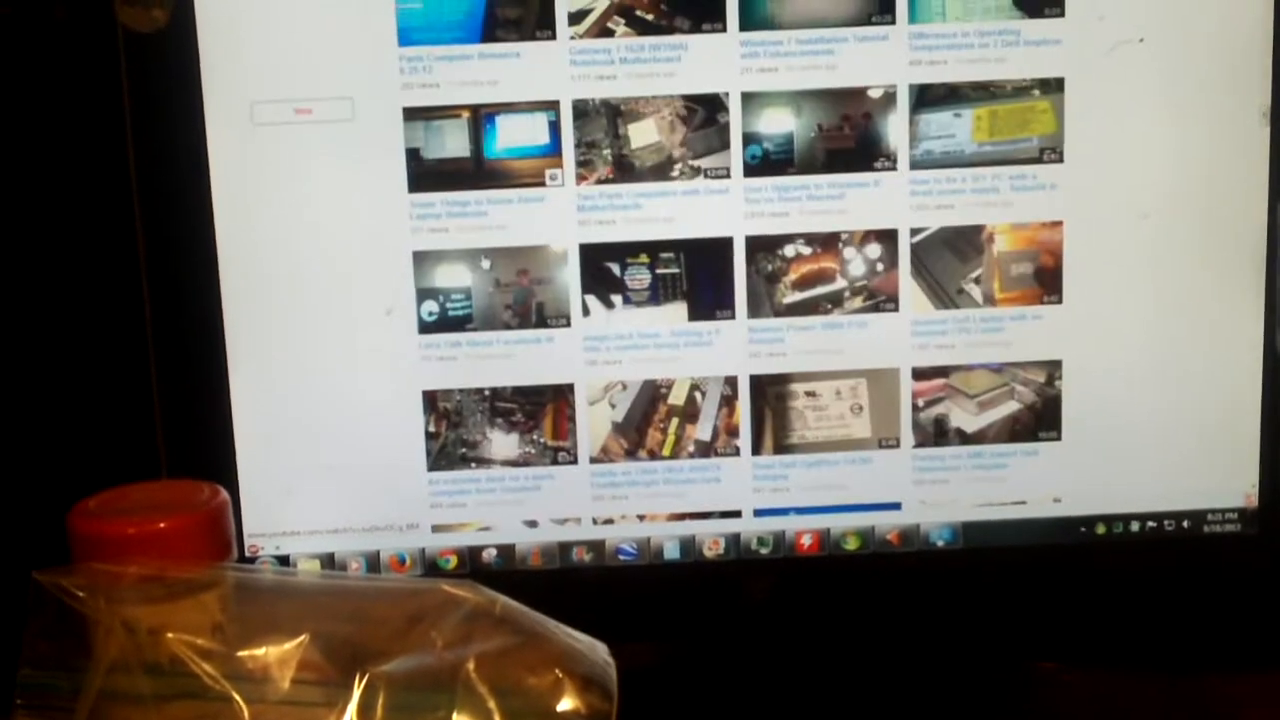
scroll("down", 3)
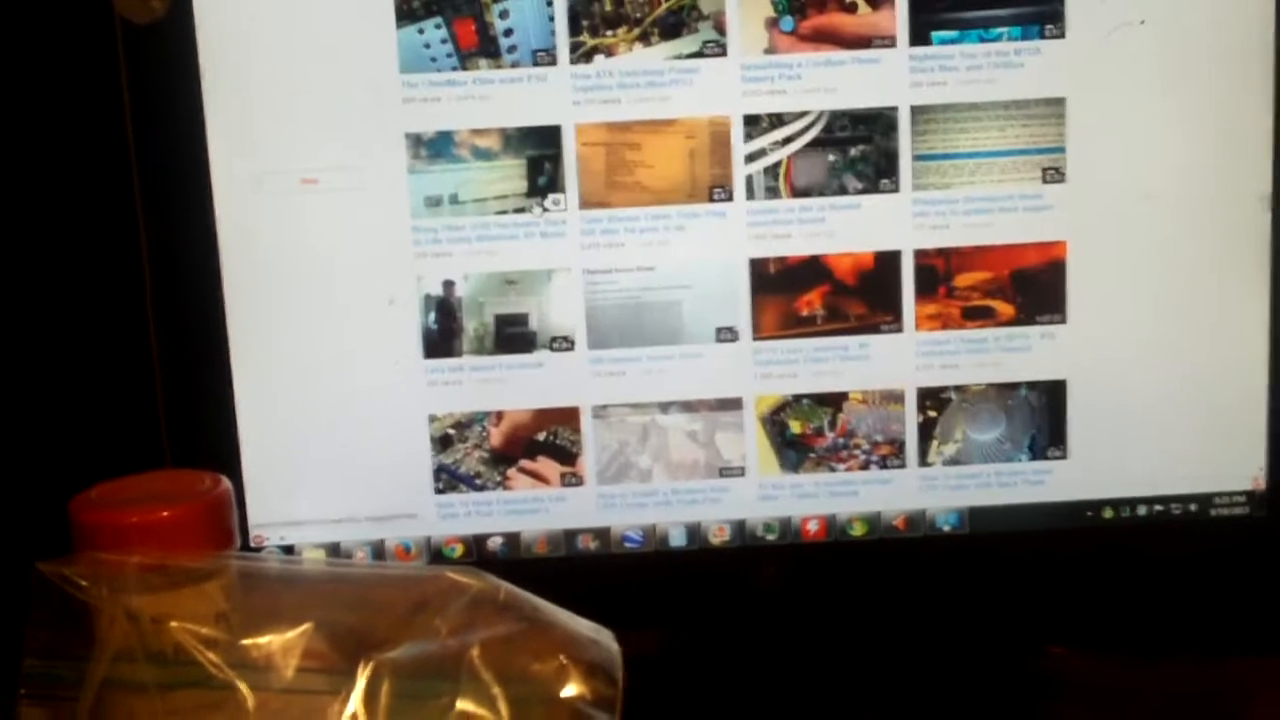
scroll("down", 3)
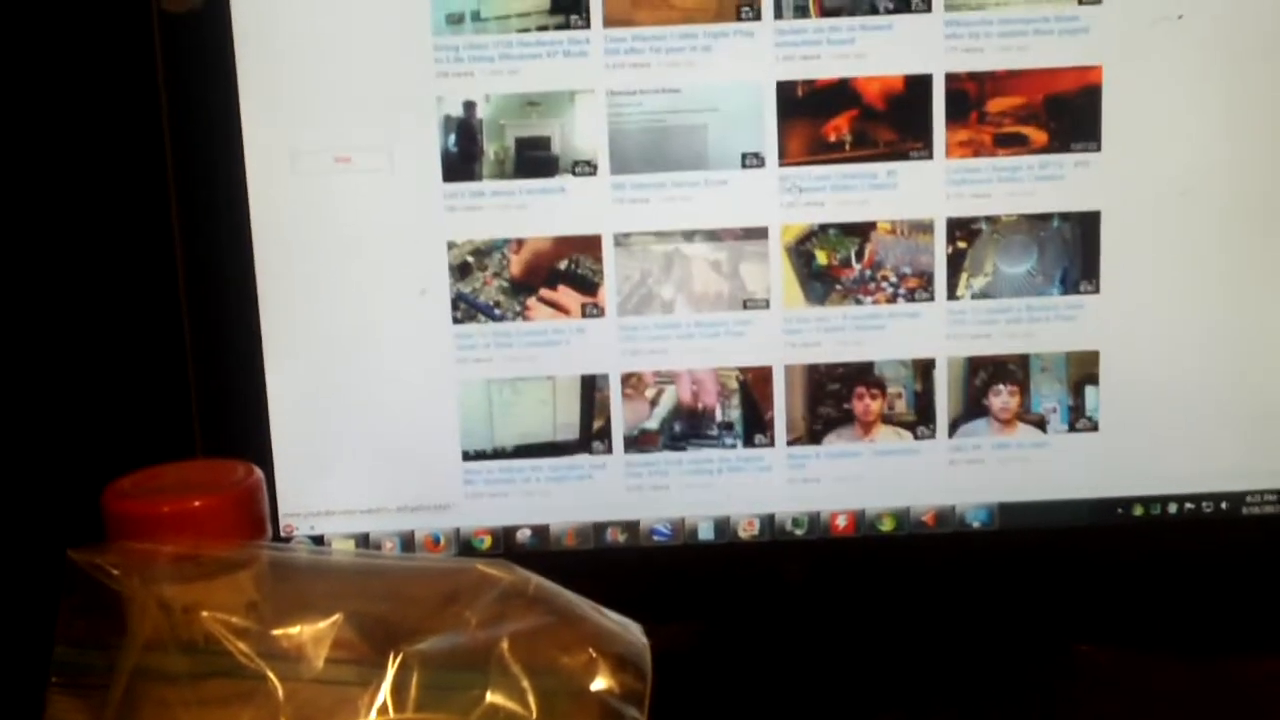
scroll("down", 3)
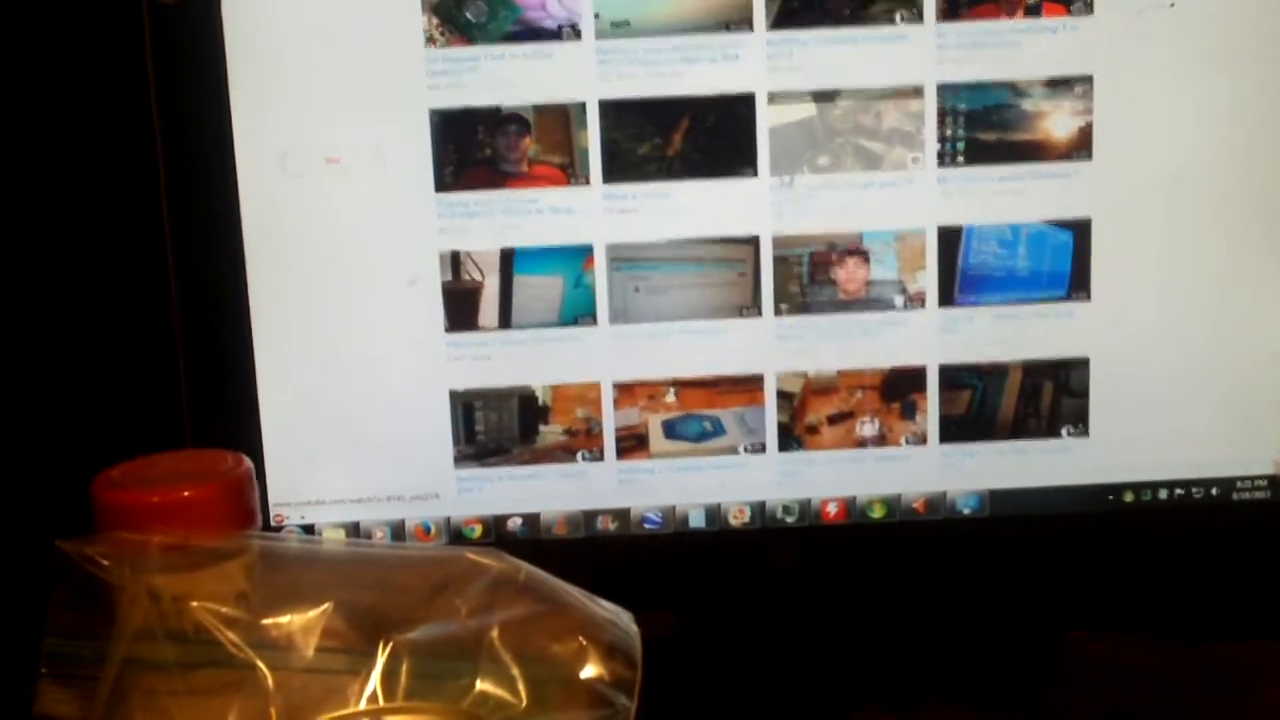
scroll("down", 3)
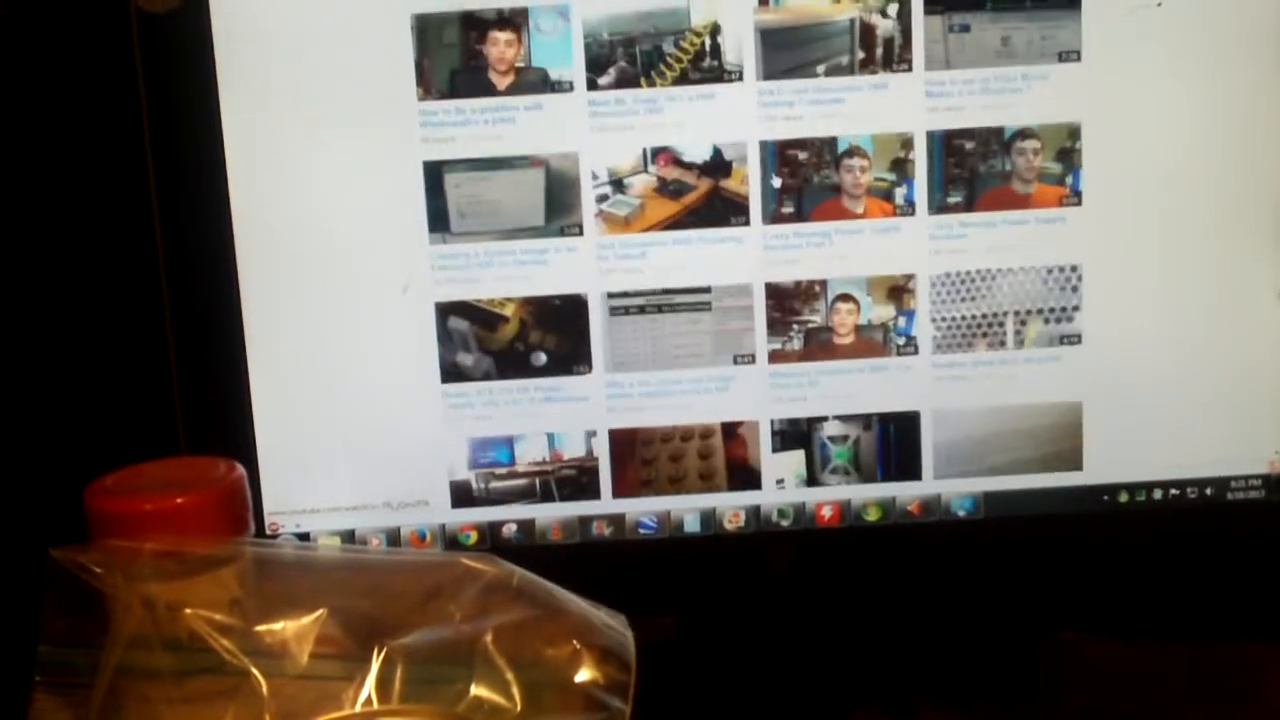
scroll("down", 3)
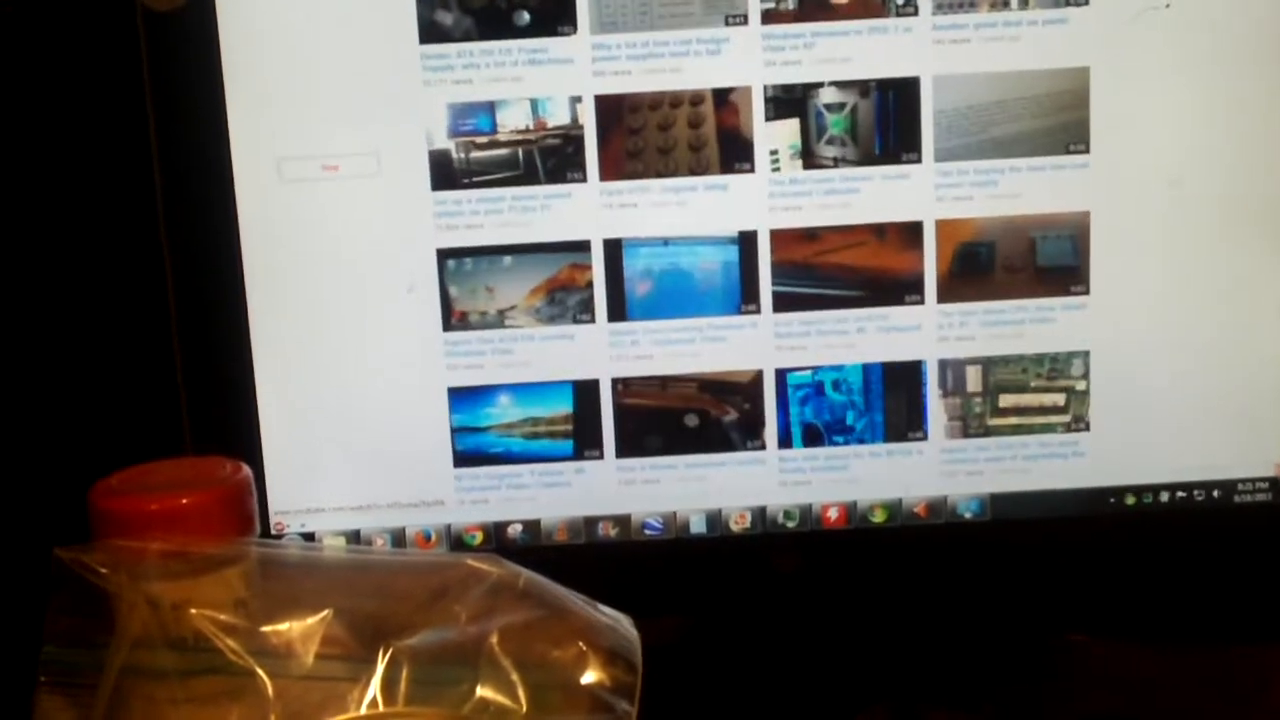
scroll("down", 3)
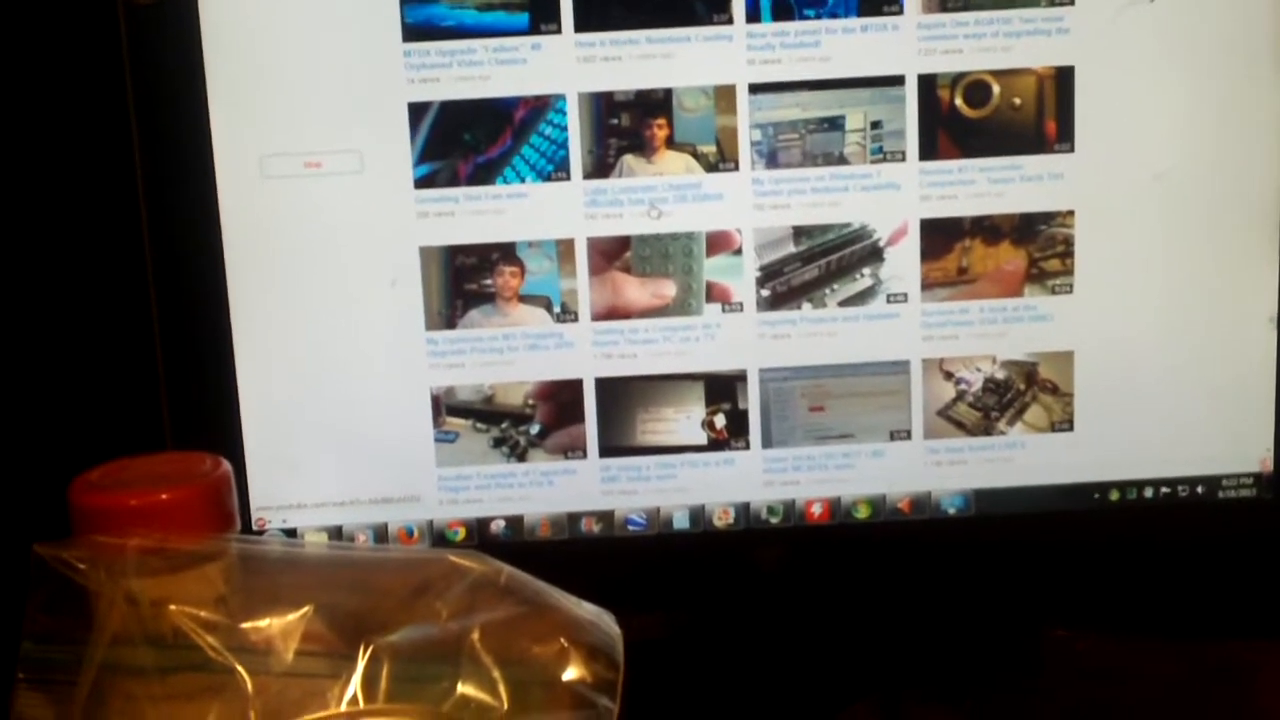
scroll("down", 3)
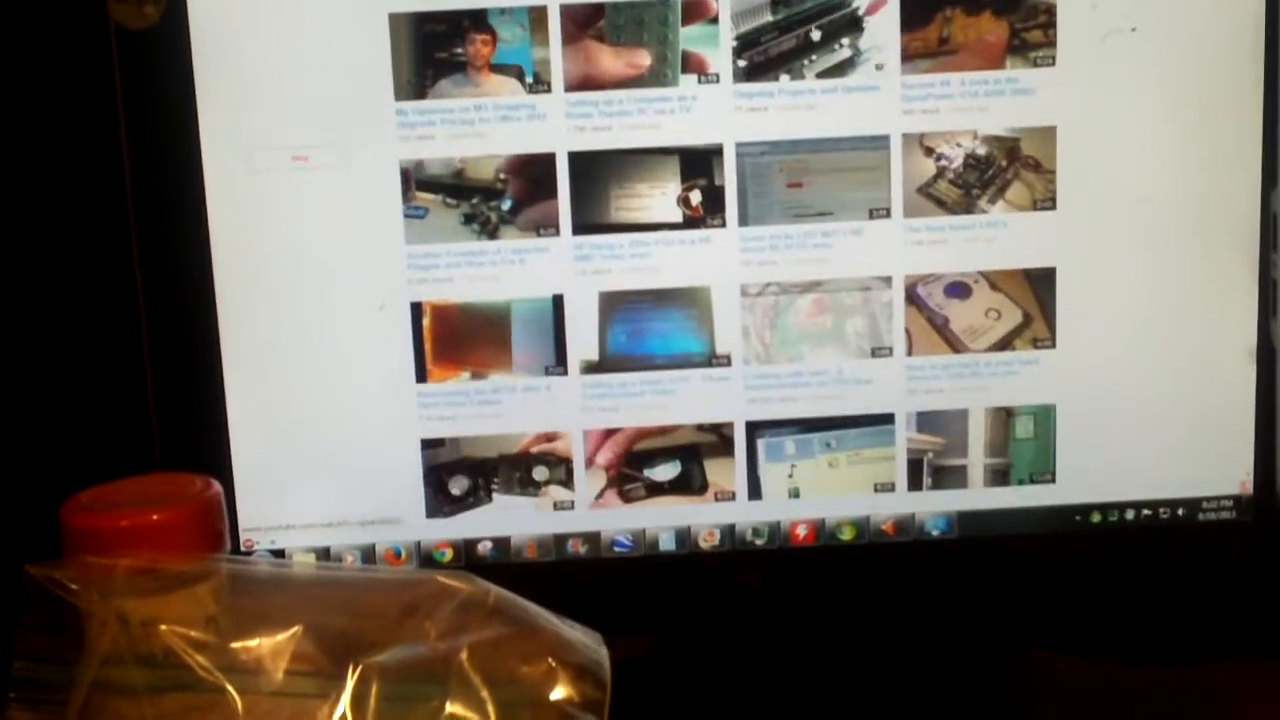
scroll("down", 3)
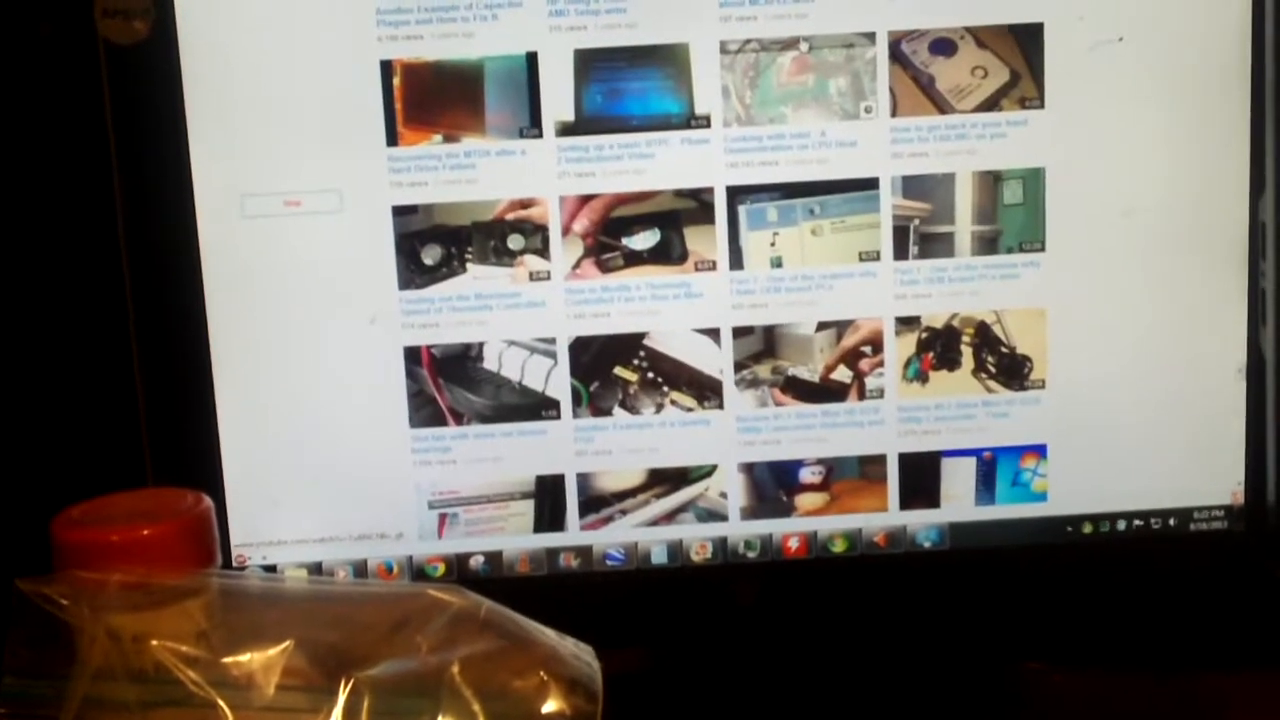
scroll("down", 3)
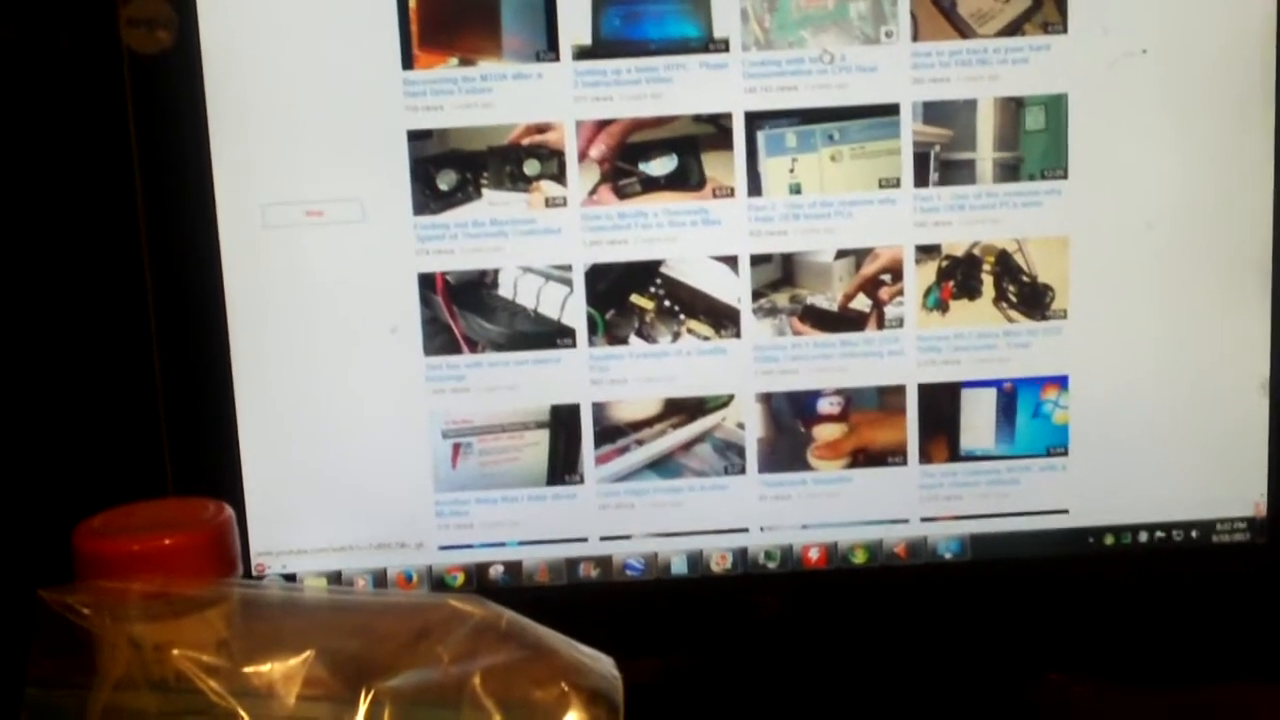
scroll("down", 3)
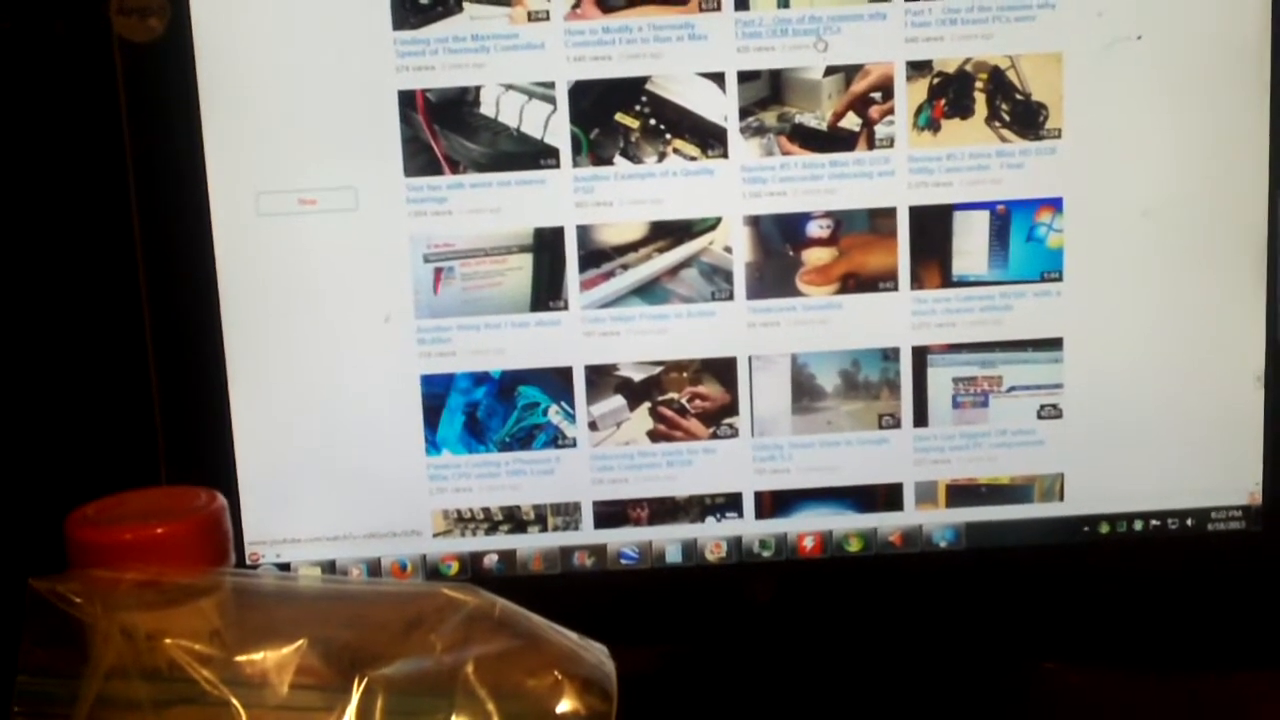
scroll("down", 3)
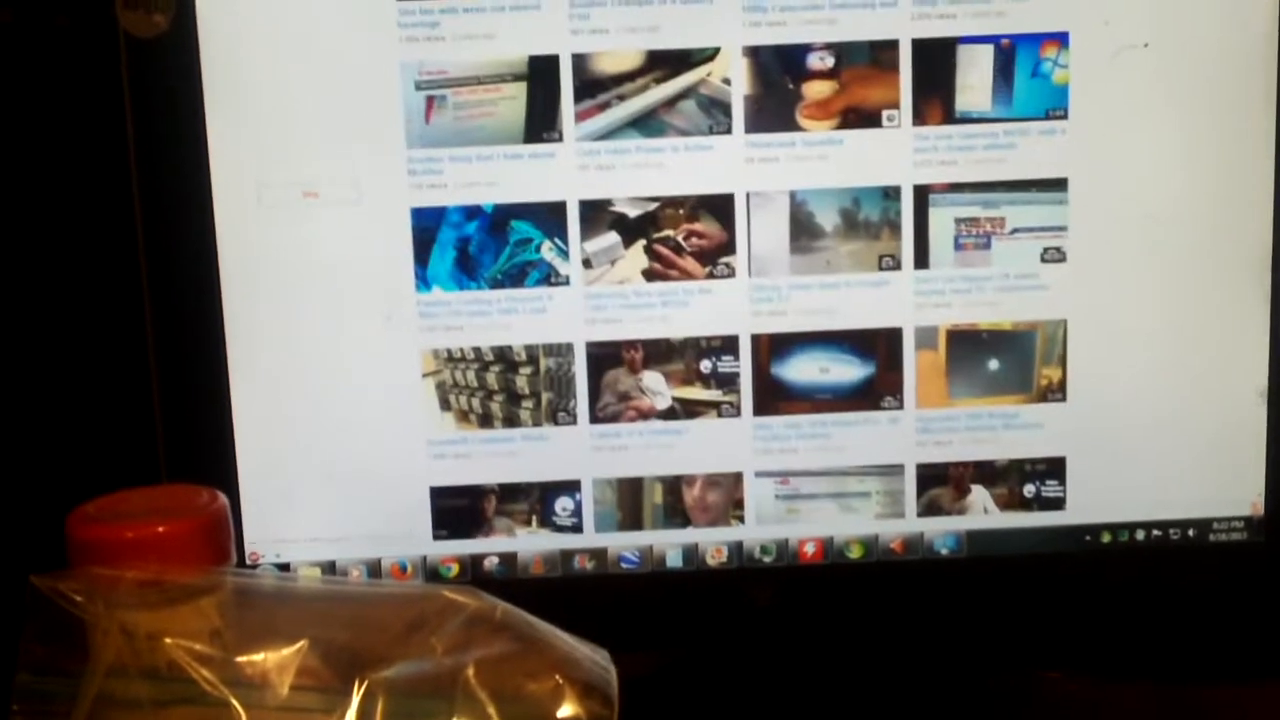
scroll("down", 3)
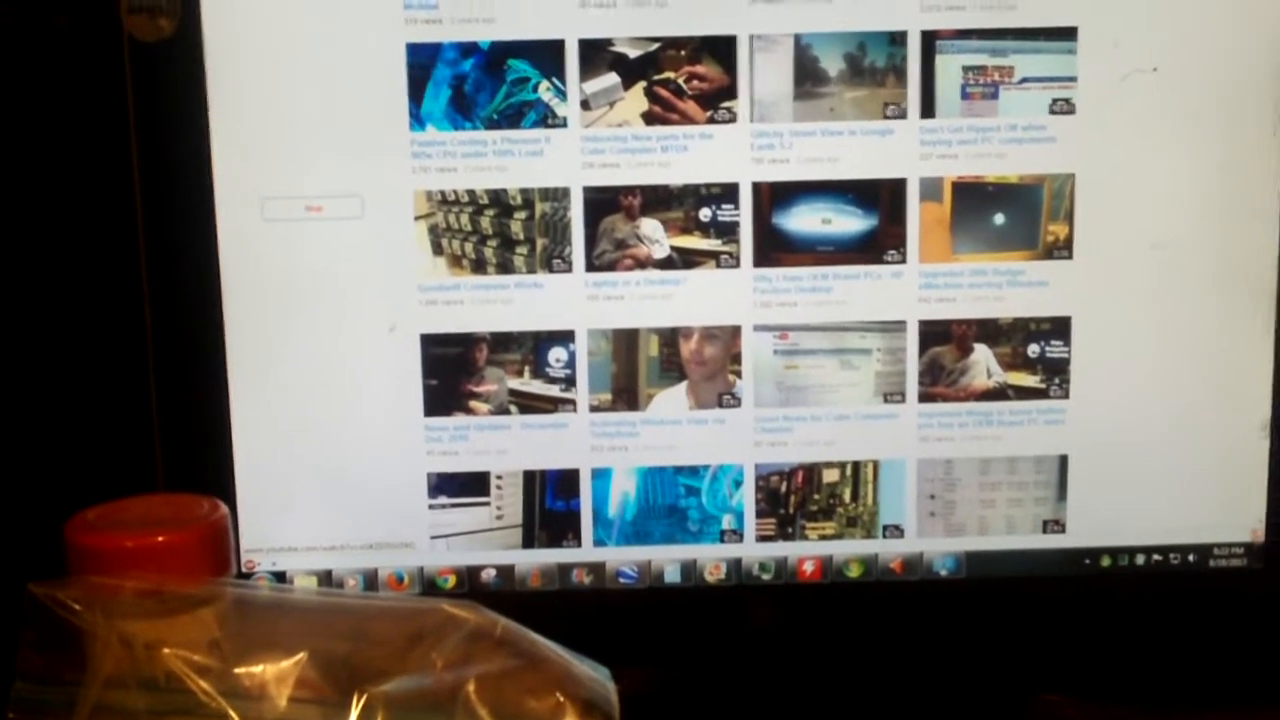
scroll("down", 3)
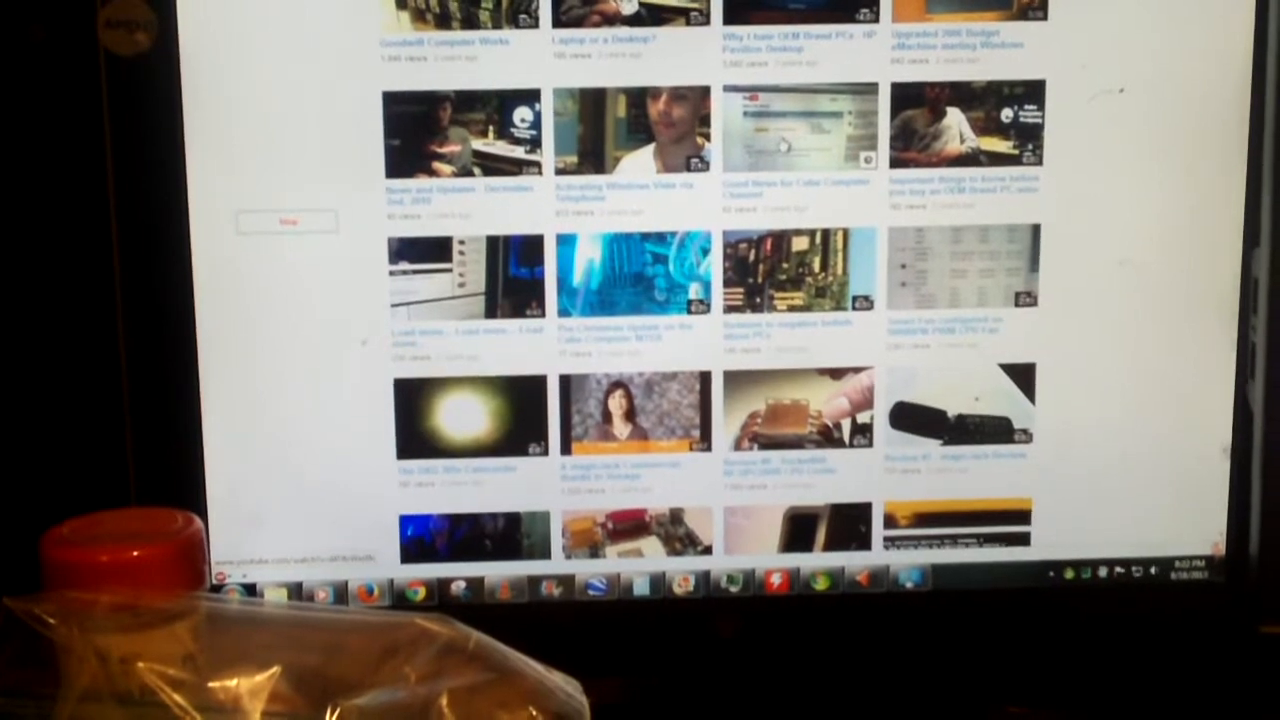
scroll("down", 3)
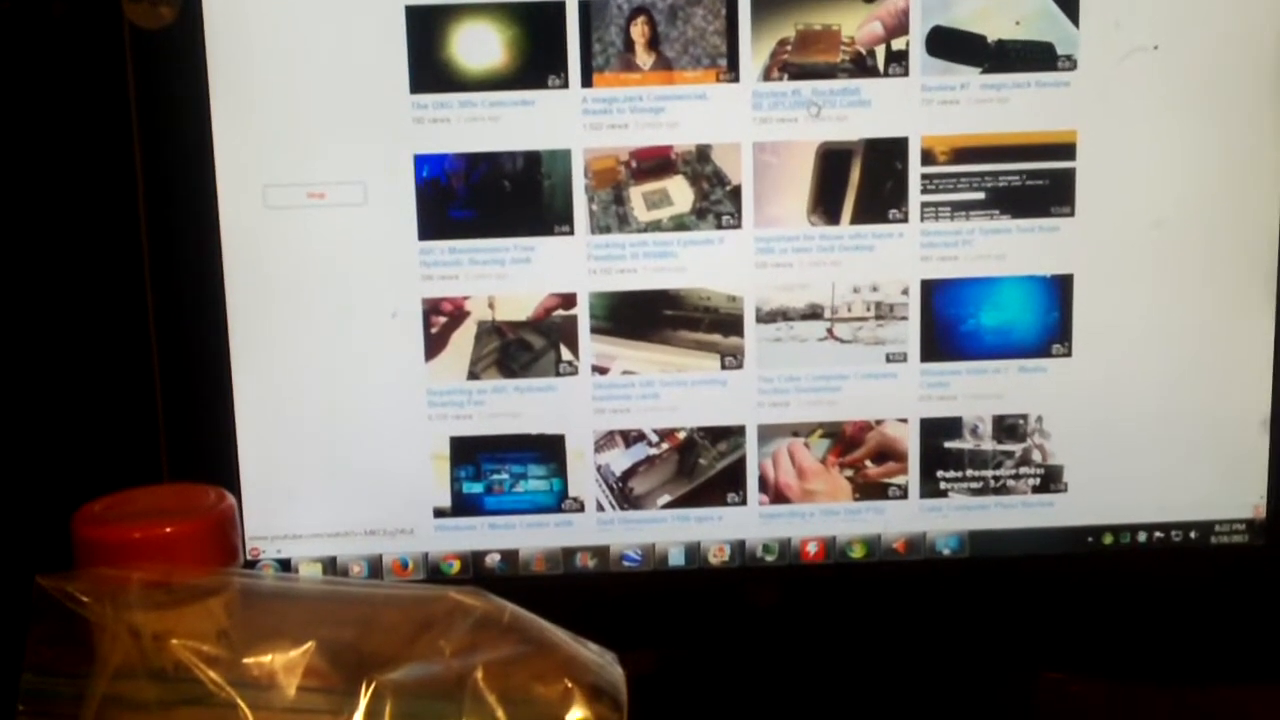
scroll("down", 3)
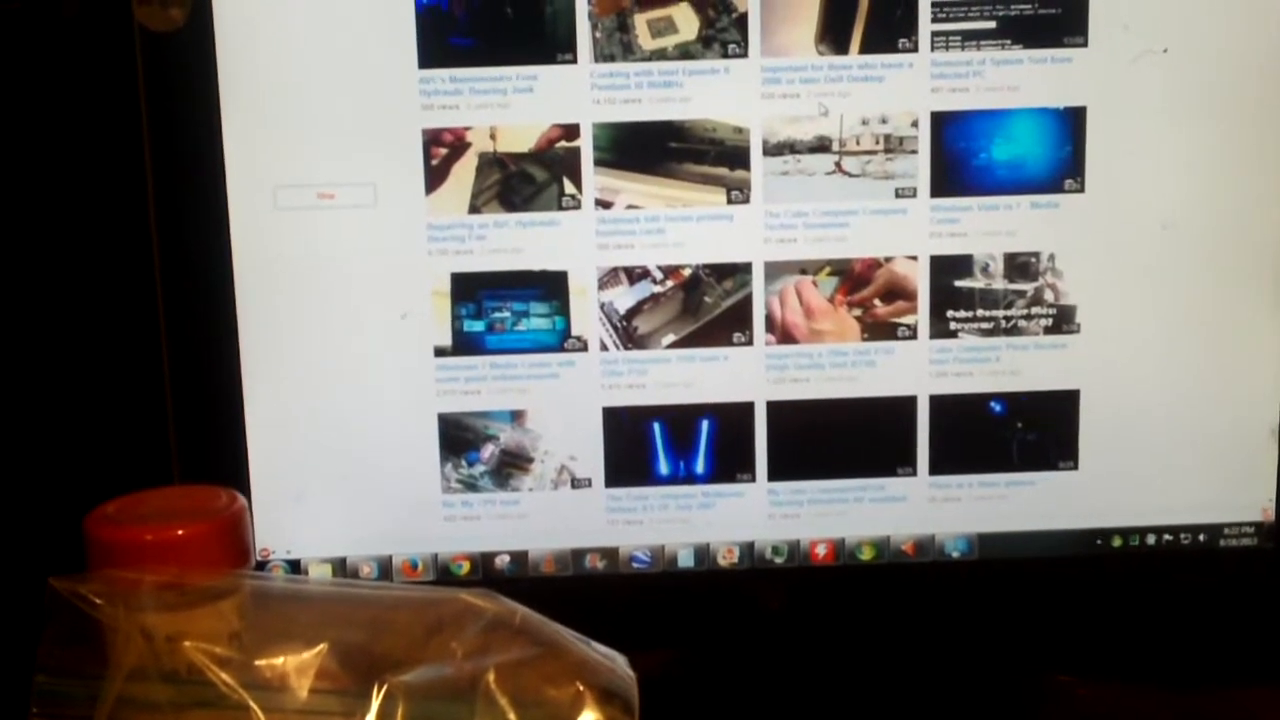
scroll("down", 3)
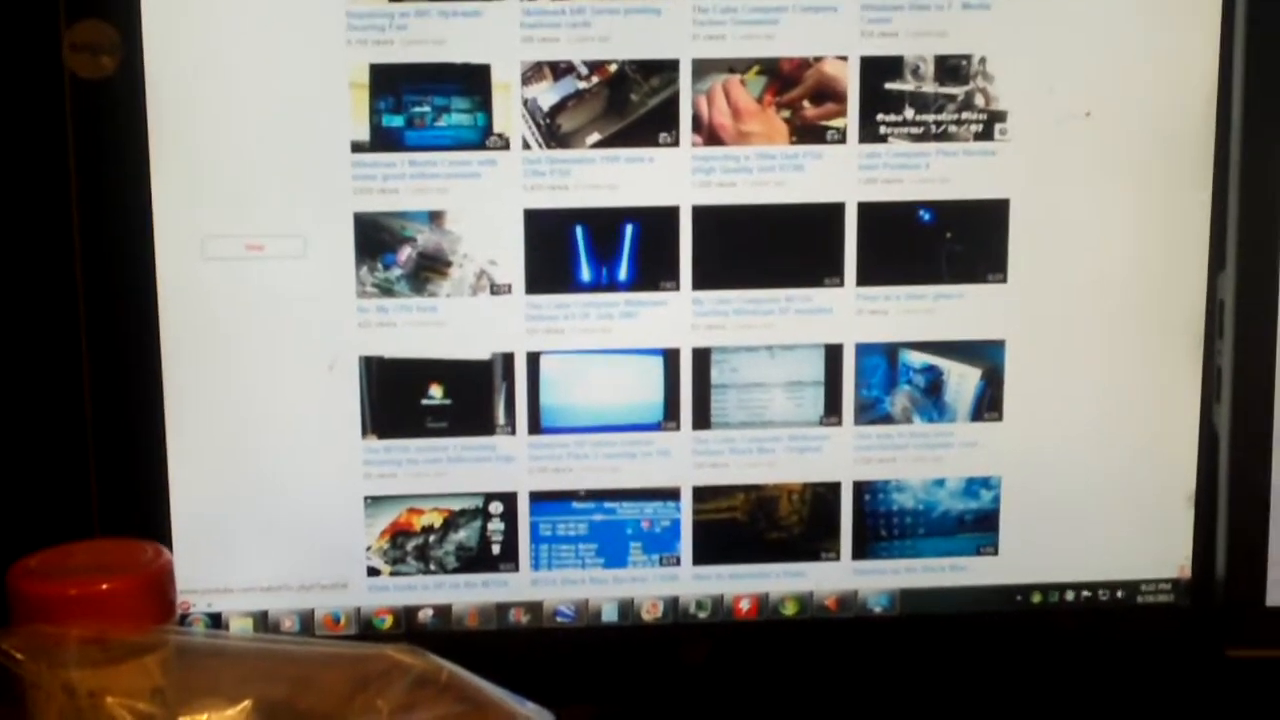
scroll("down", 3)
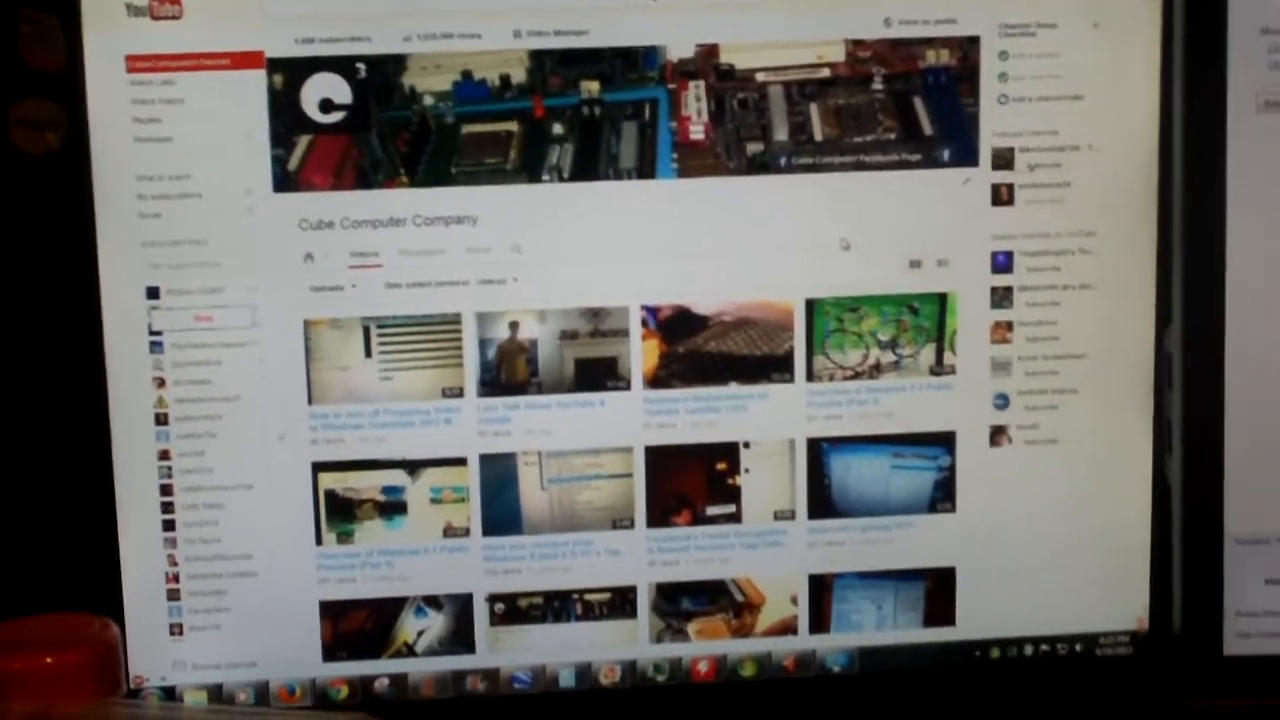
- Scroll the newest-first list down to the page footer, then back up slightly
scroll("down", 3)
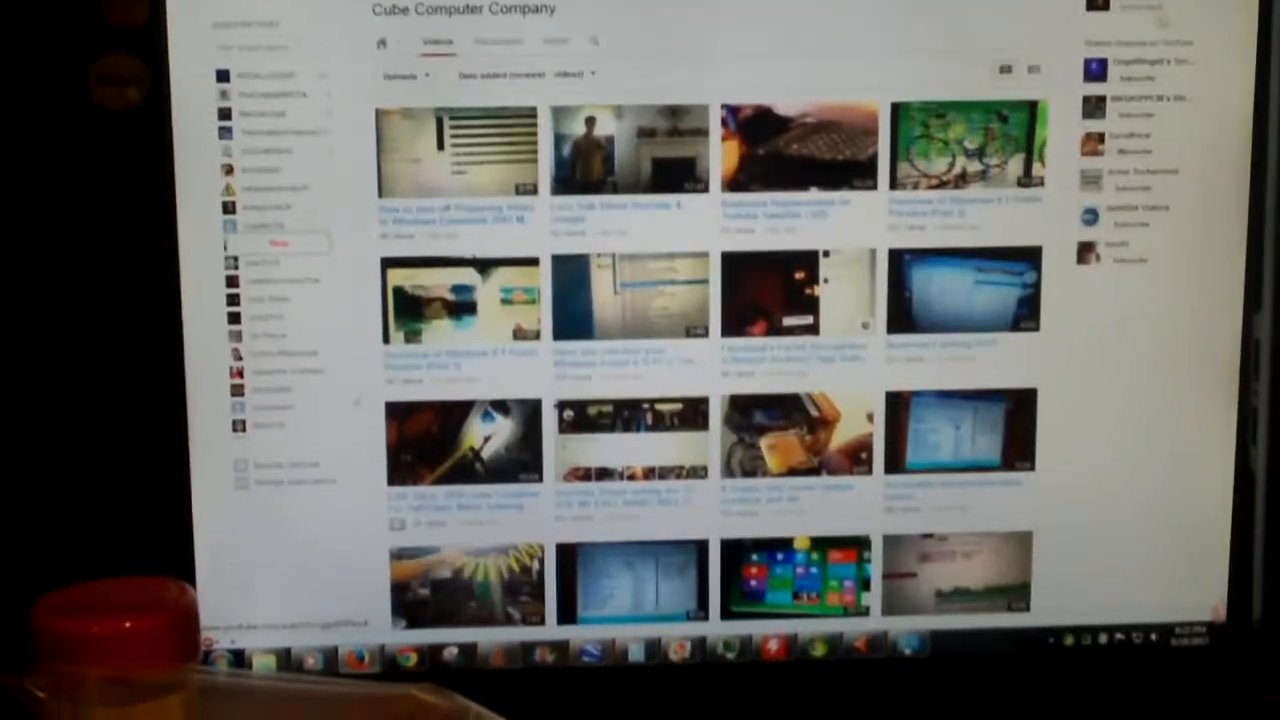
scroll("down", 3)
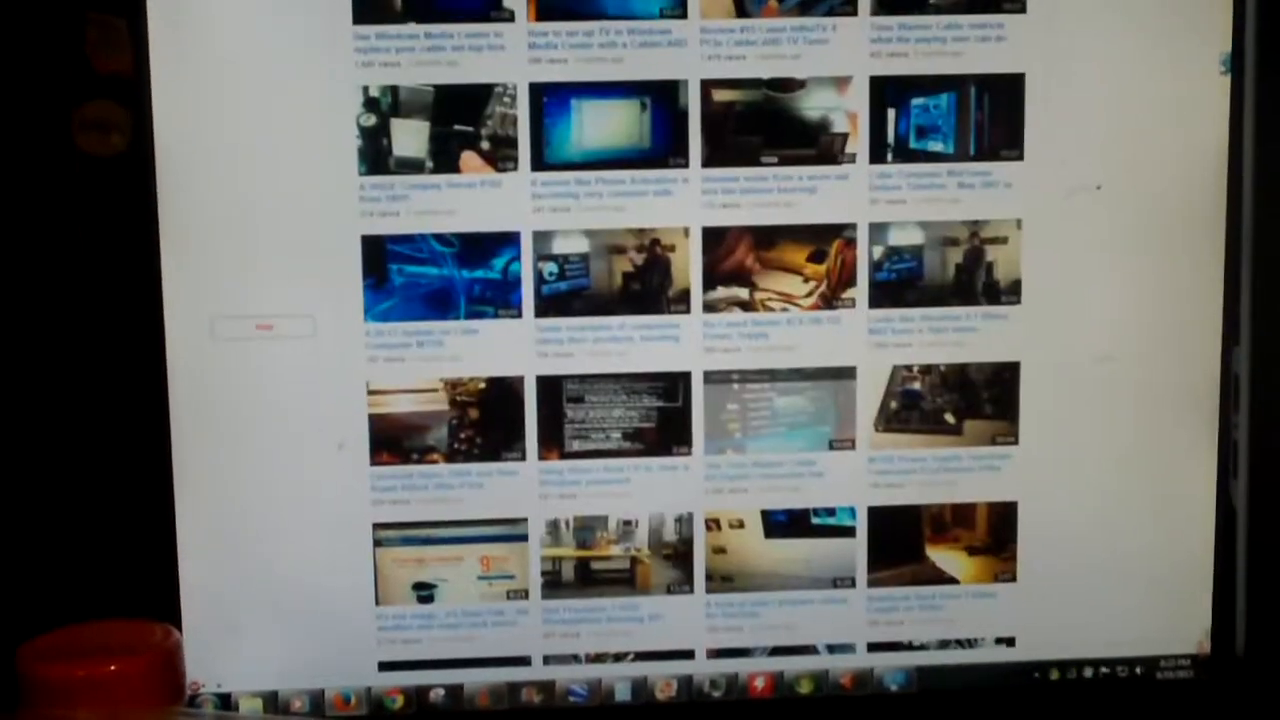
scroll("down", 3)
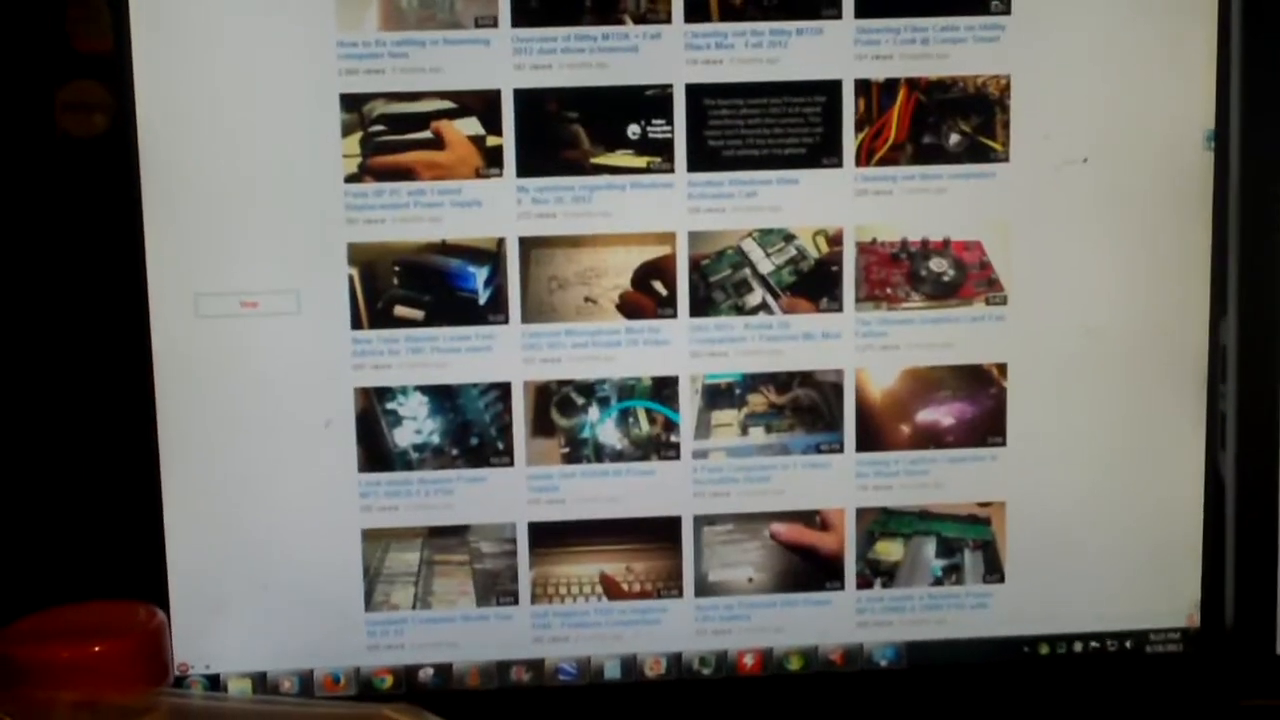
scroll("down", 3)
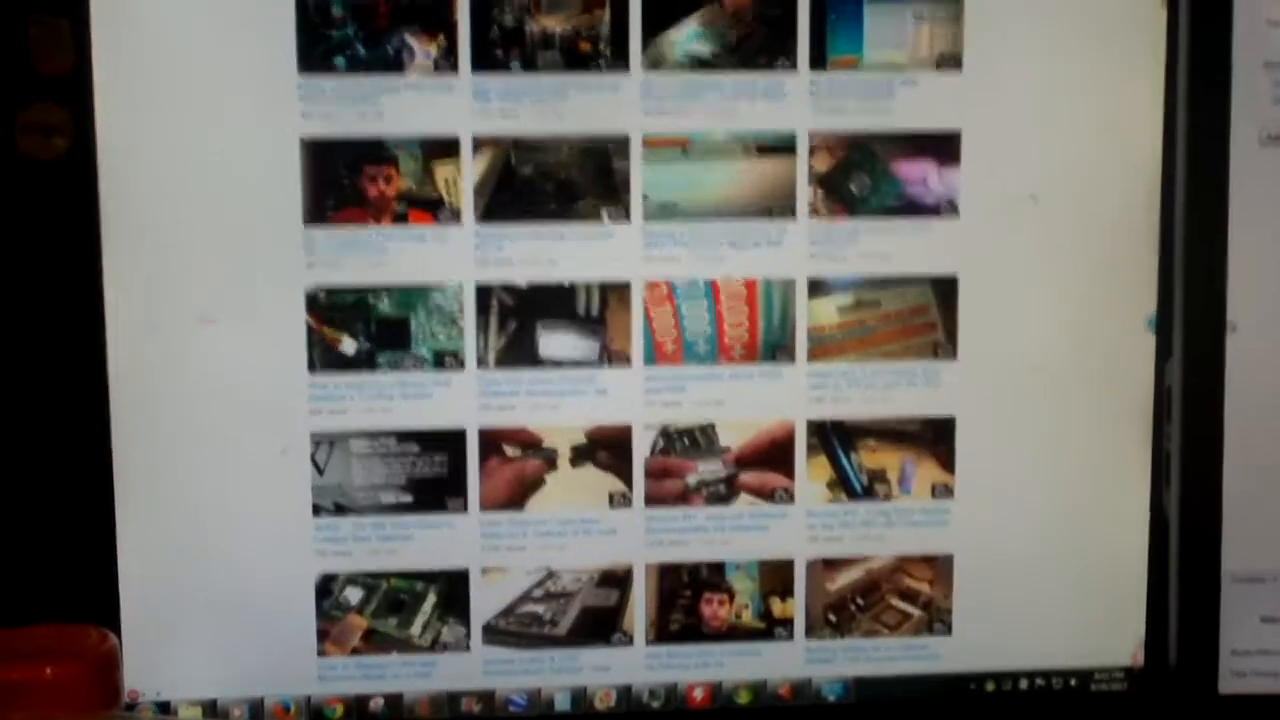
scroll("down", 3)
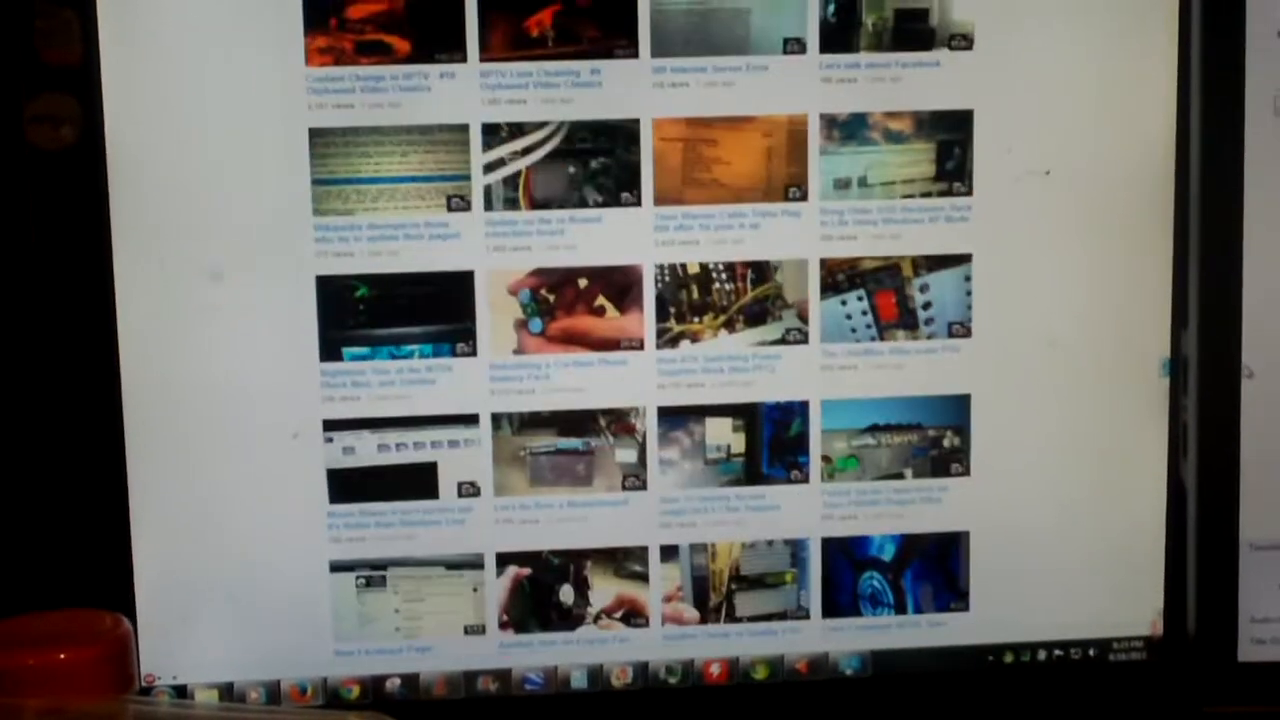
scroll("down", 3)
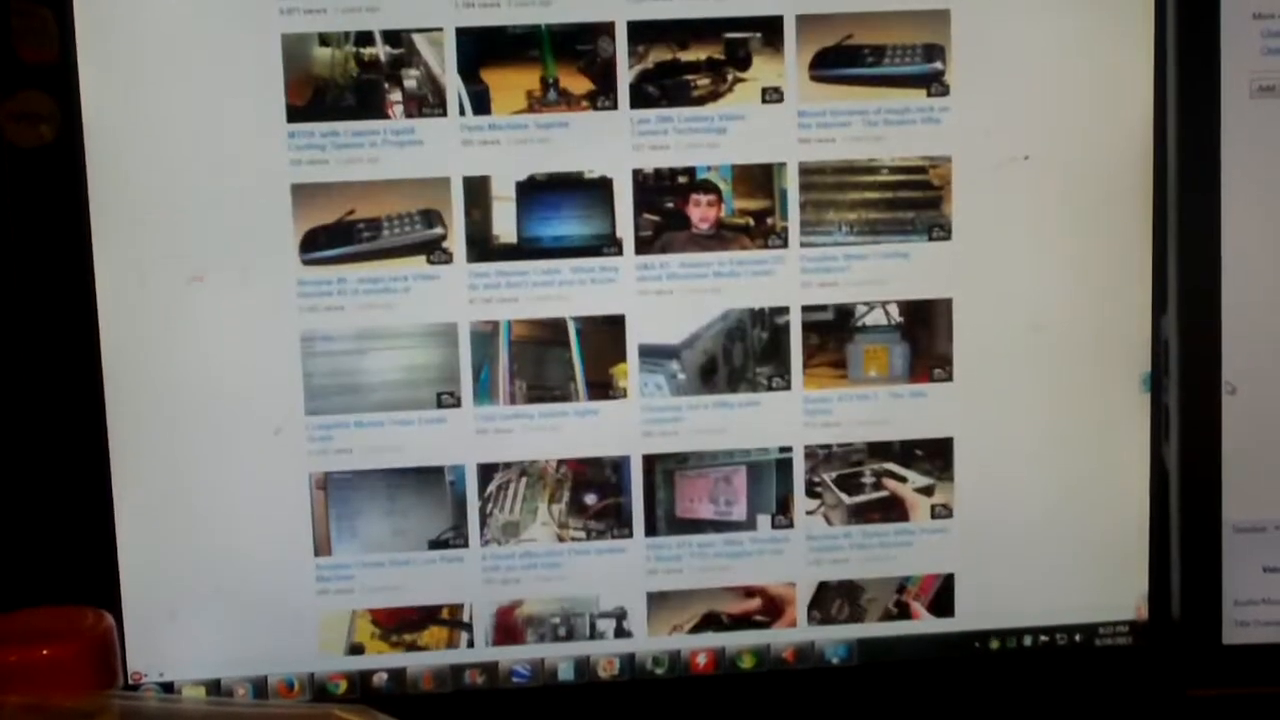
scroll("down", 3)
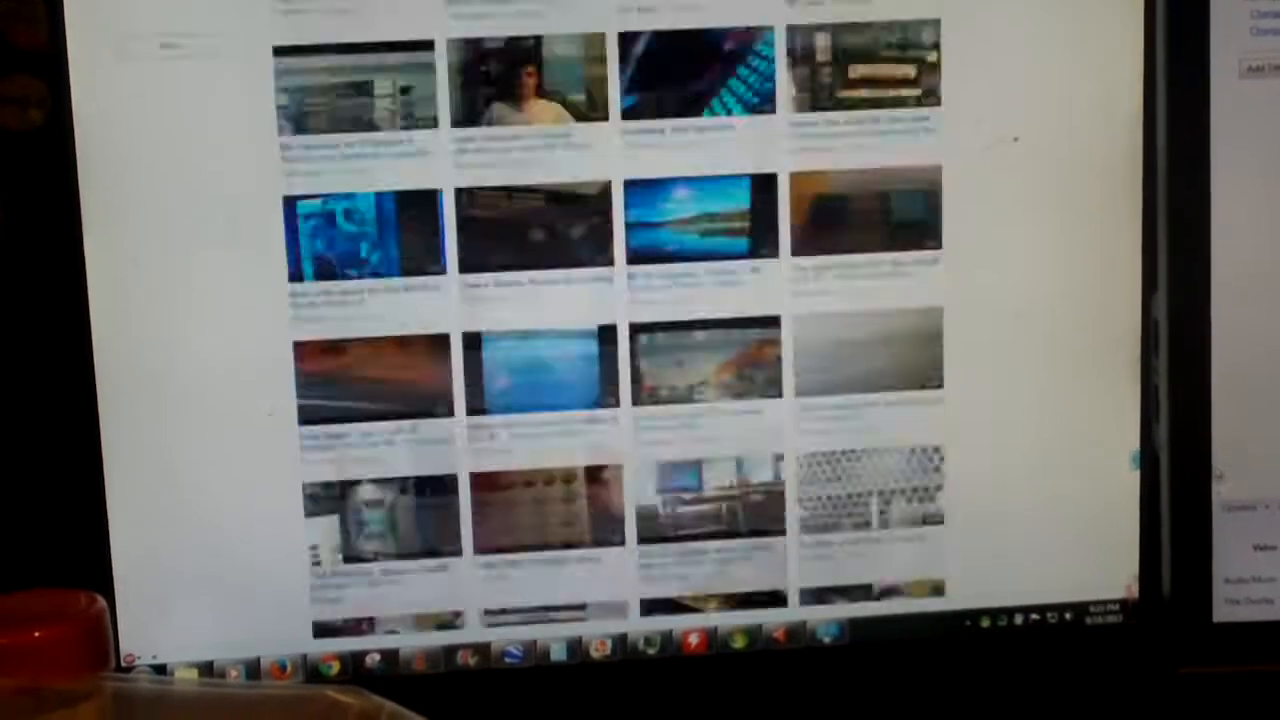
scroll("down", 3)
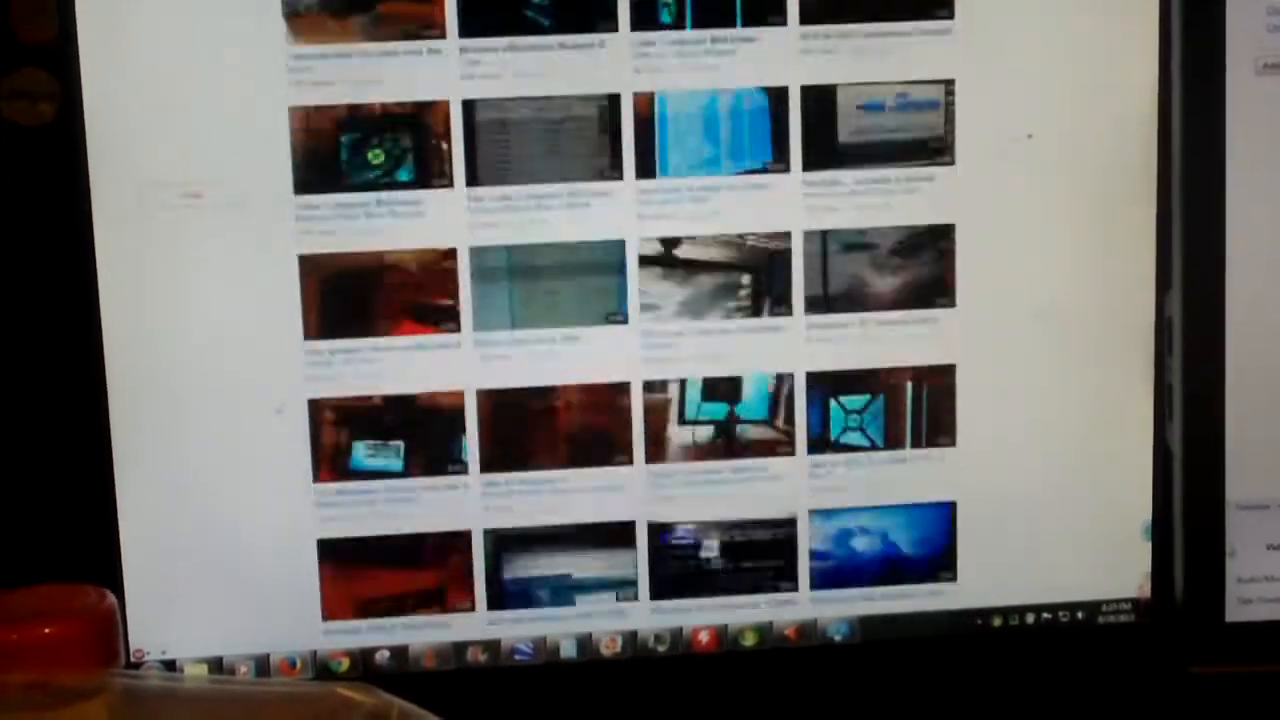
scroll("down", 3)
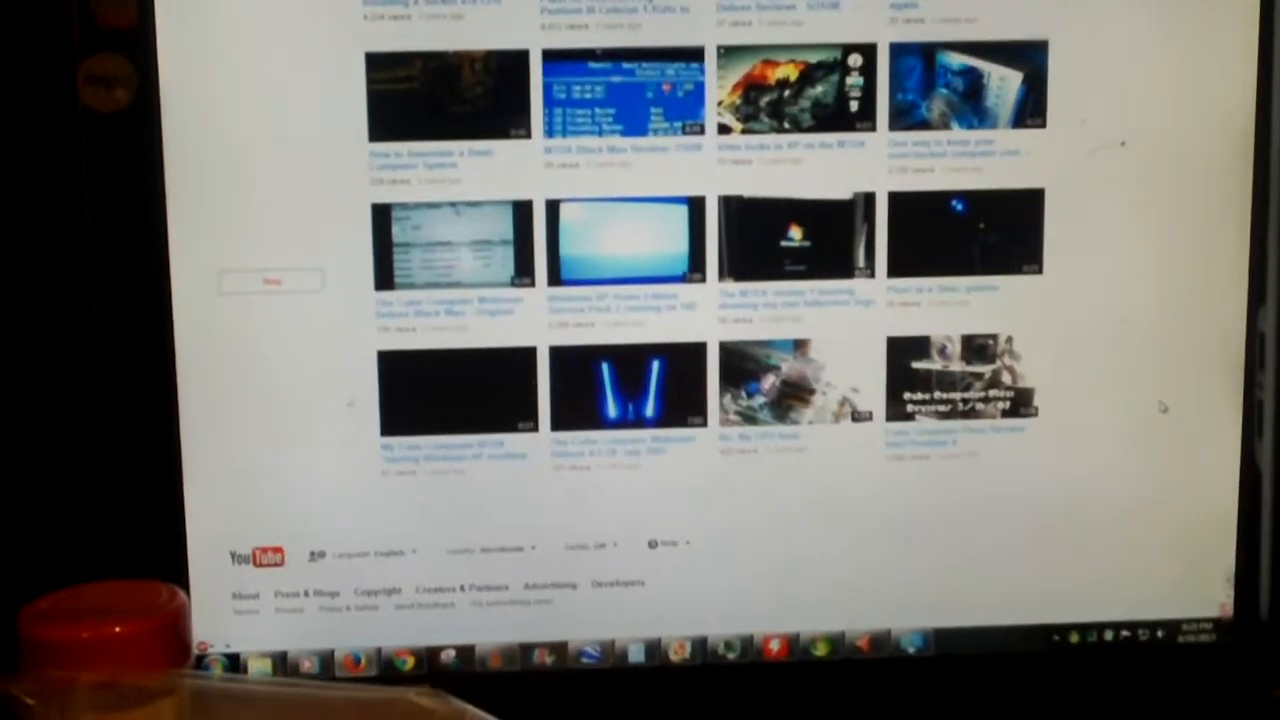
scroll("up", 3)
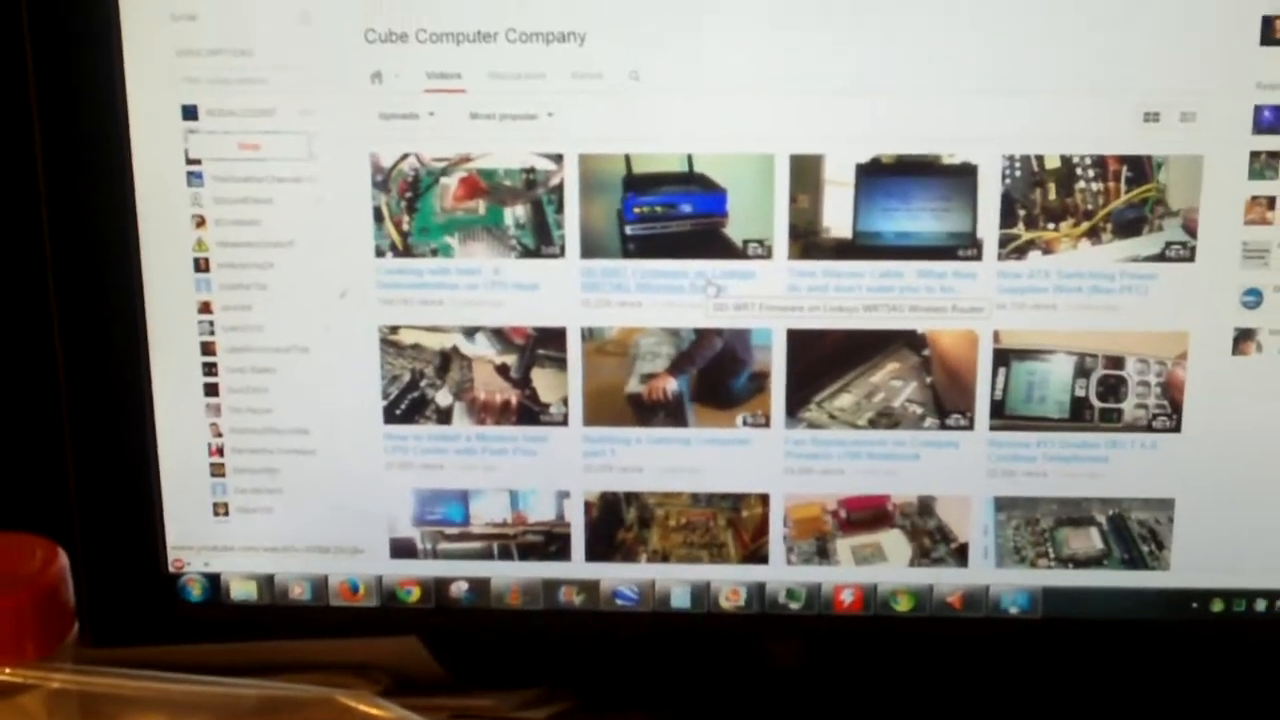
- Scroll the Most popular list to low-view uploads like Techno Snowman 2013, then up slightly
scroll("down", 3)
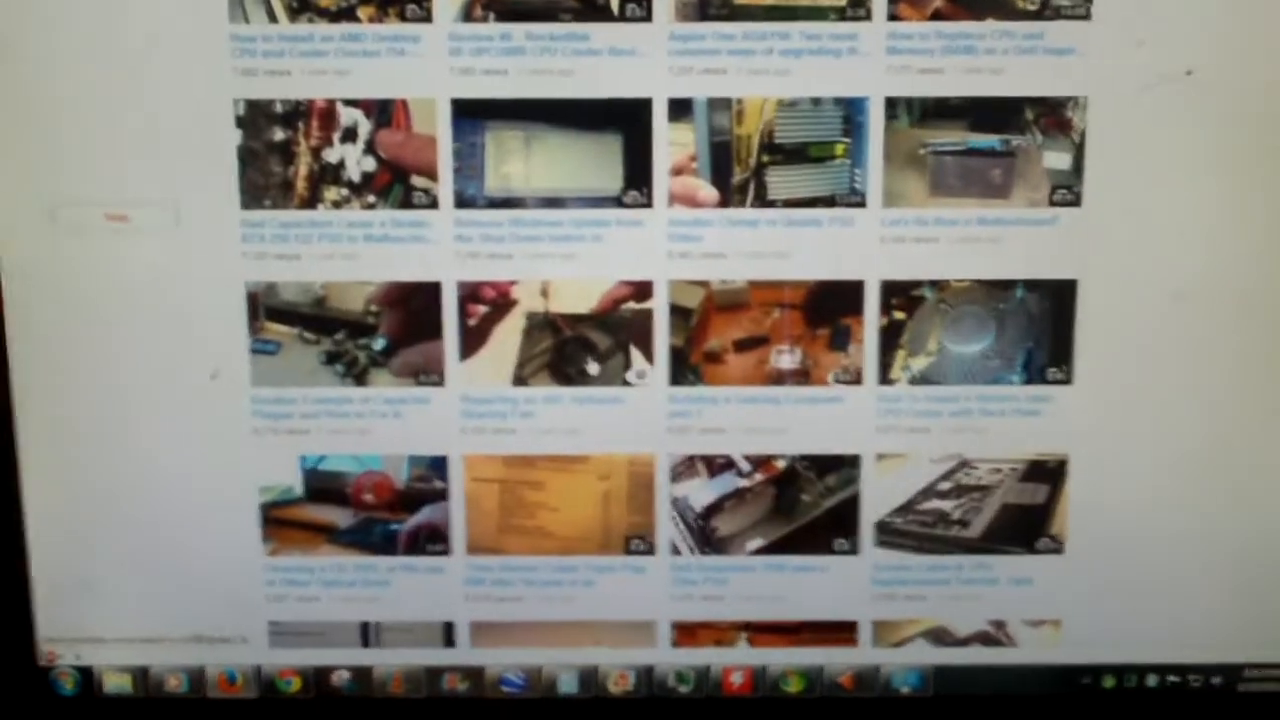
scroll("down", 3)
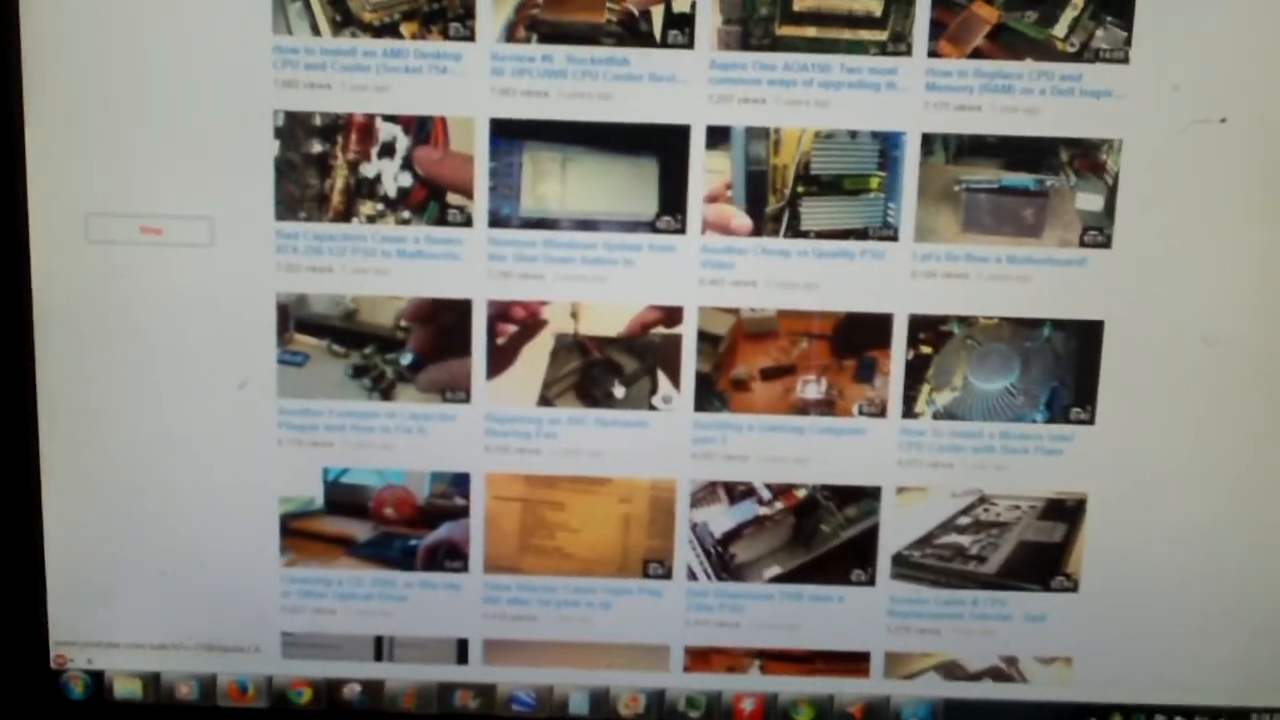
scroll("down", 3)
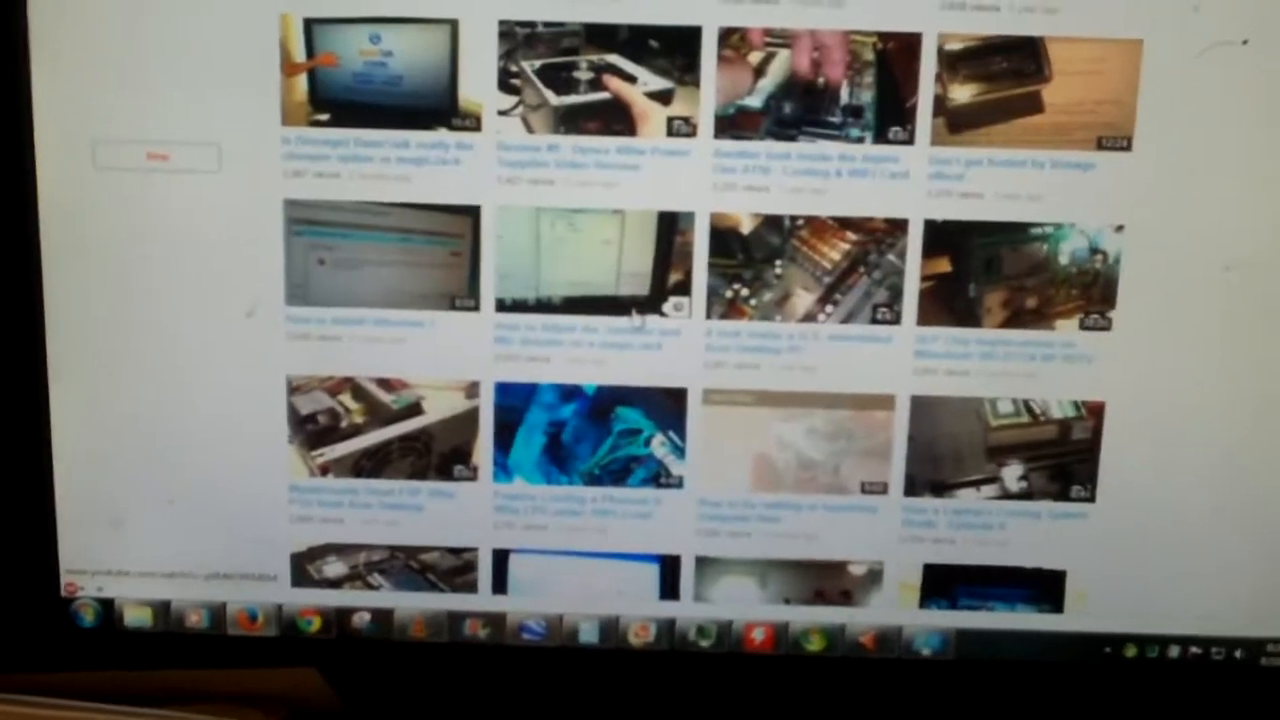
scroll("down", 3)
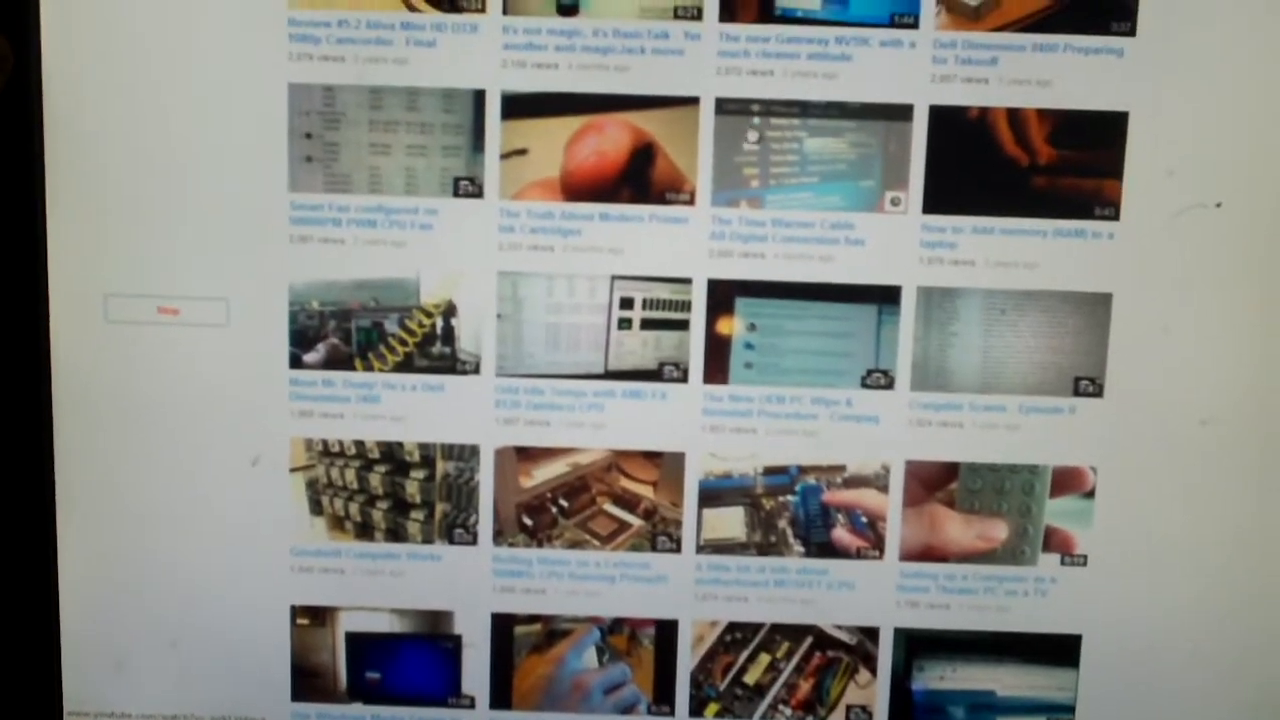
scroll("down", 3)
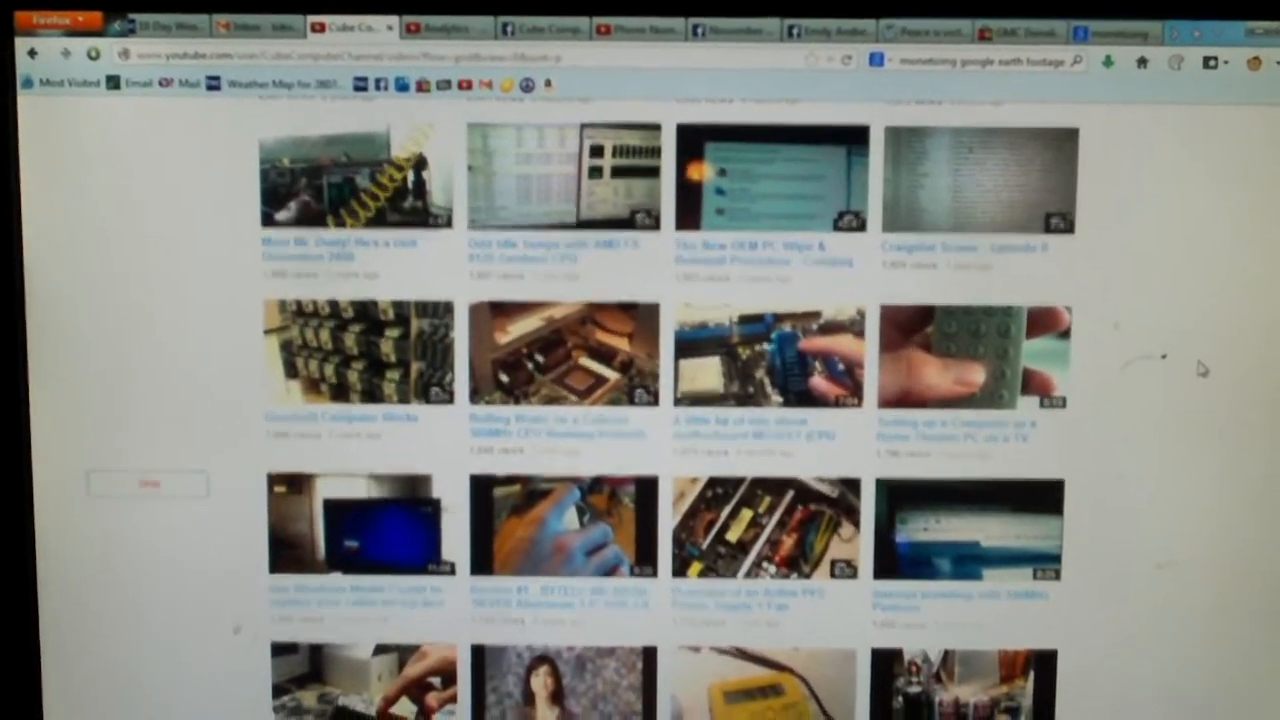
scroll("down", 3)
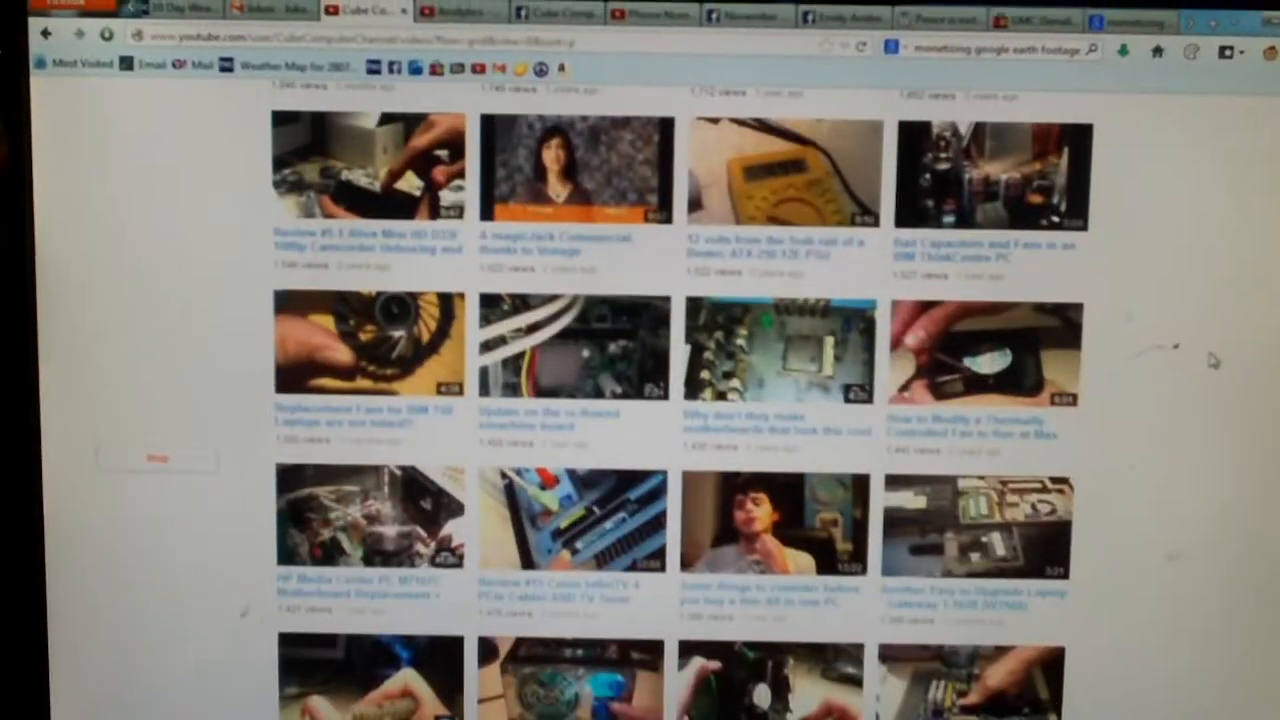
scroll("down", 3)
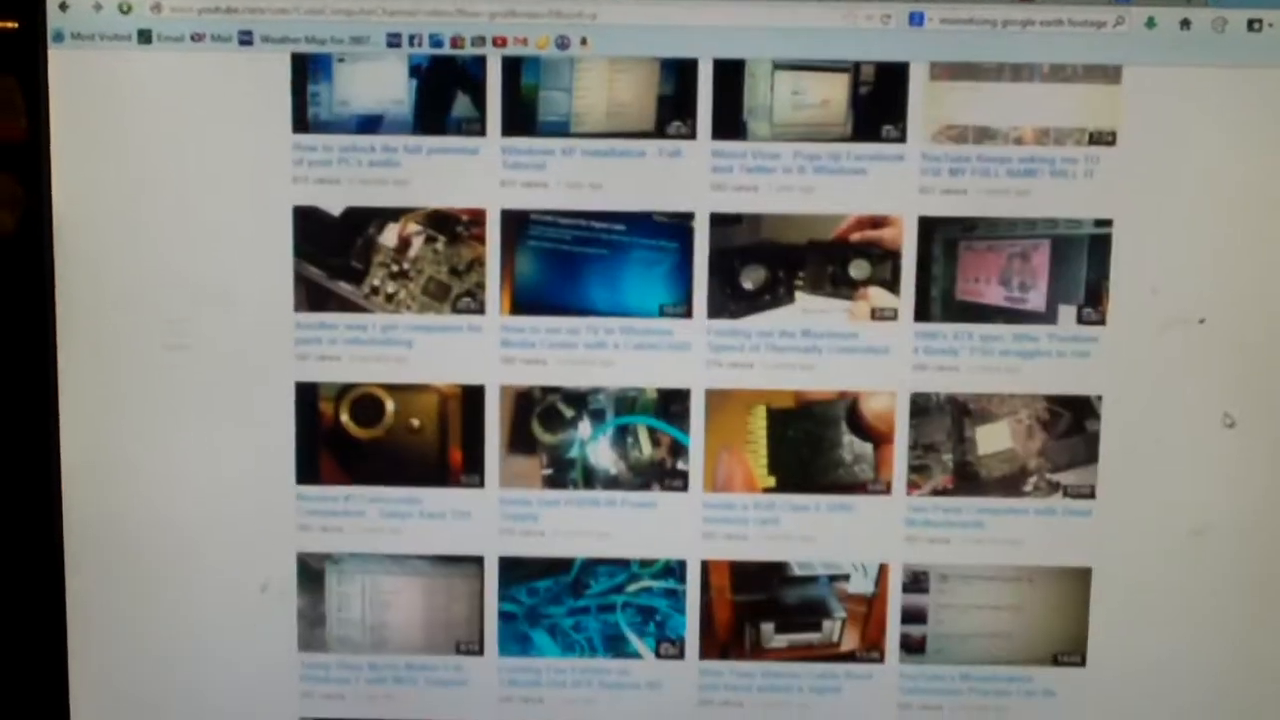
scroll("down", 3)
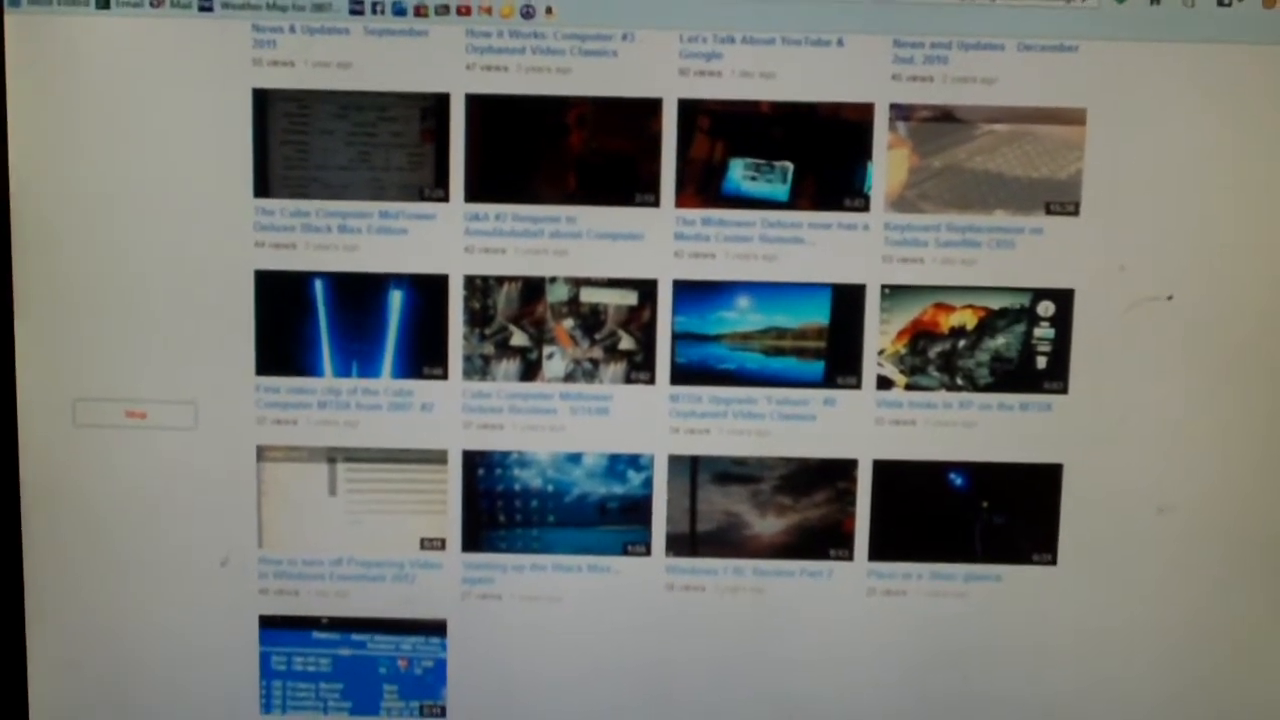
scroll("up", 3)
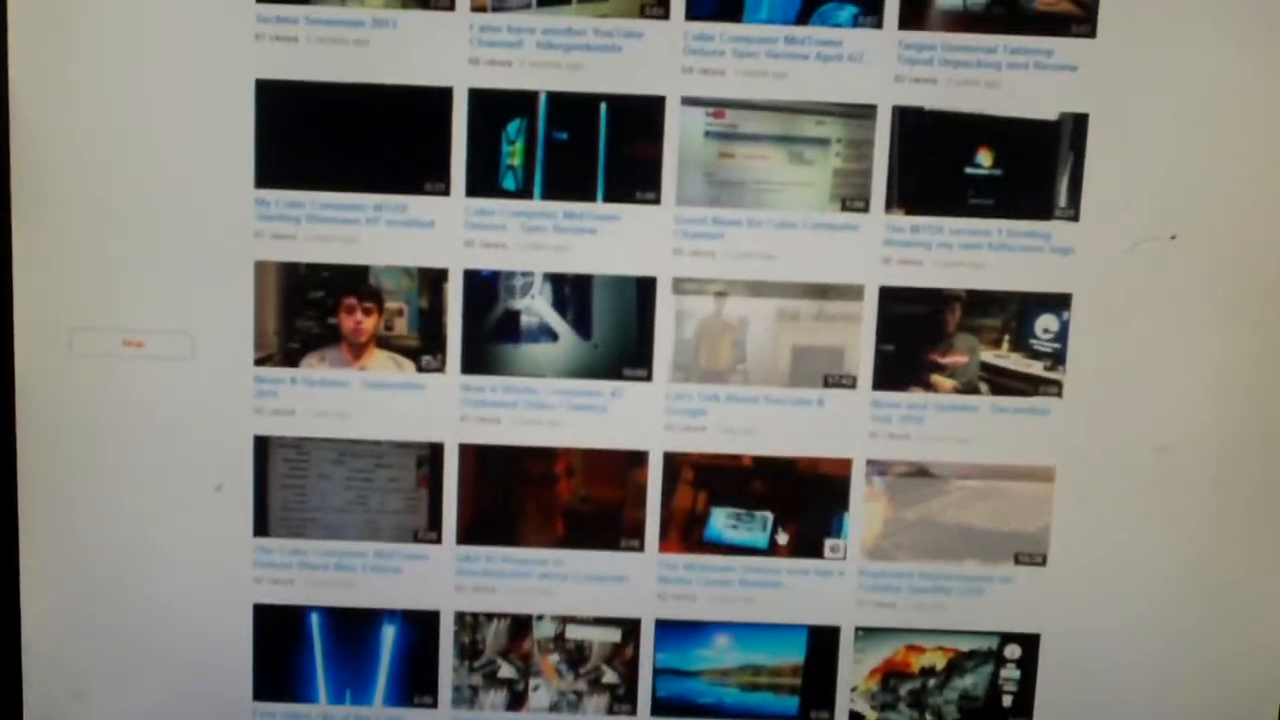
scroll("up", 3)
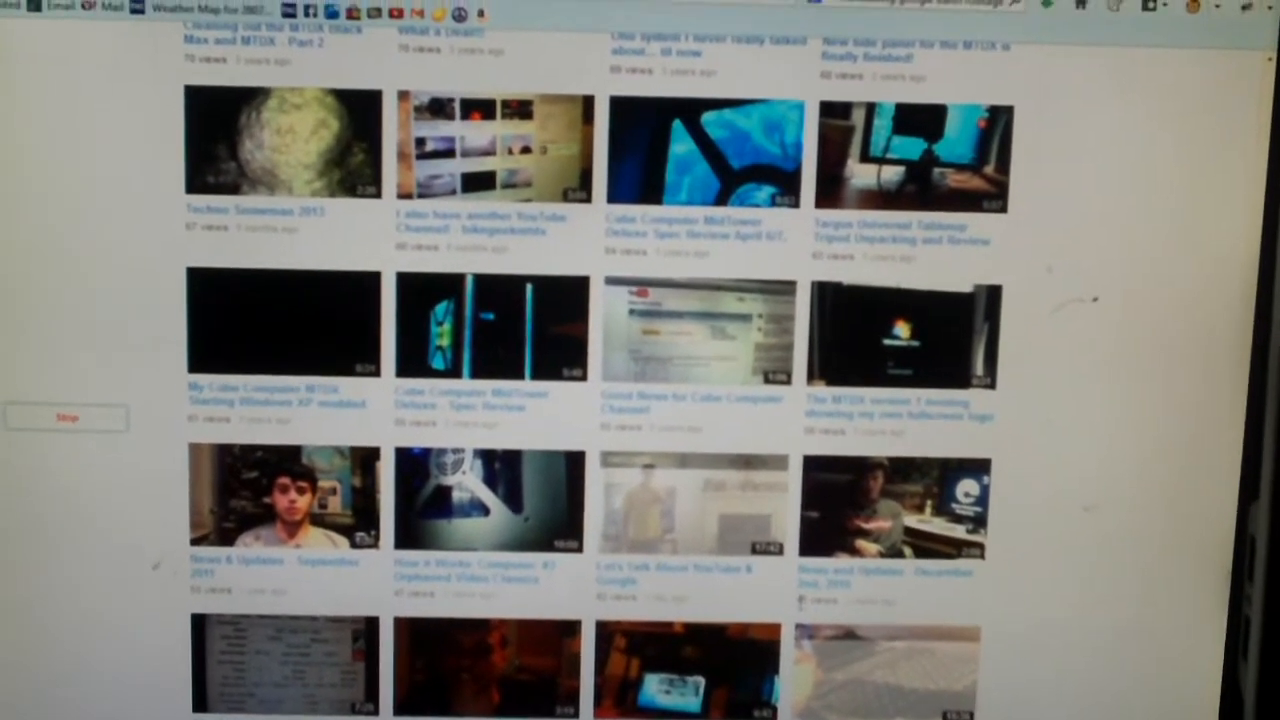
- Scroll further down the date-sorted list to uploads like the Facebook email-address change video
scroll("down", 3)
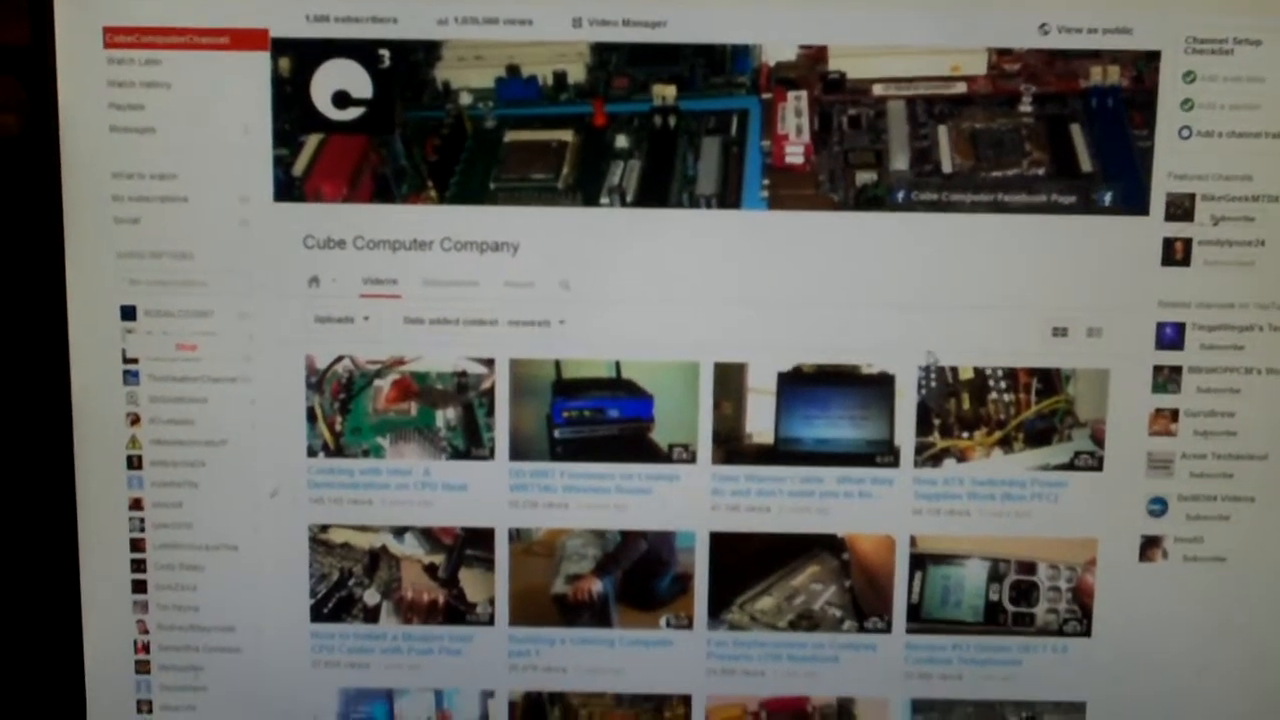
scroll("down", 3)
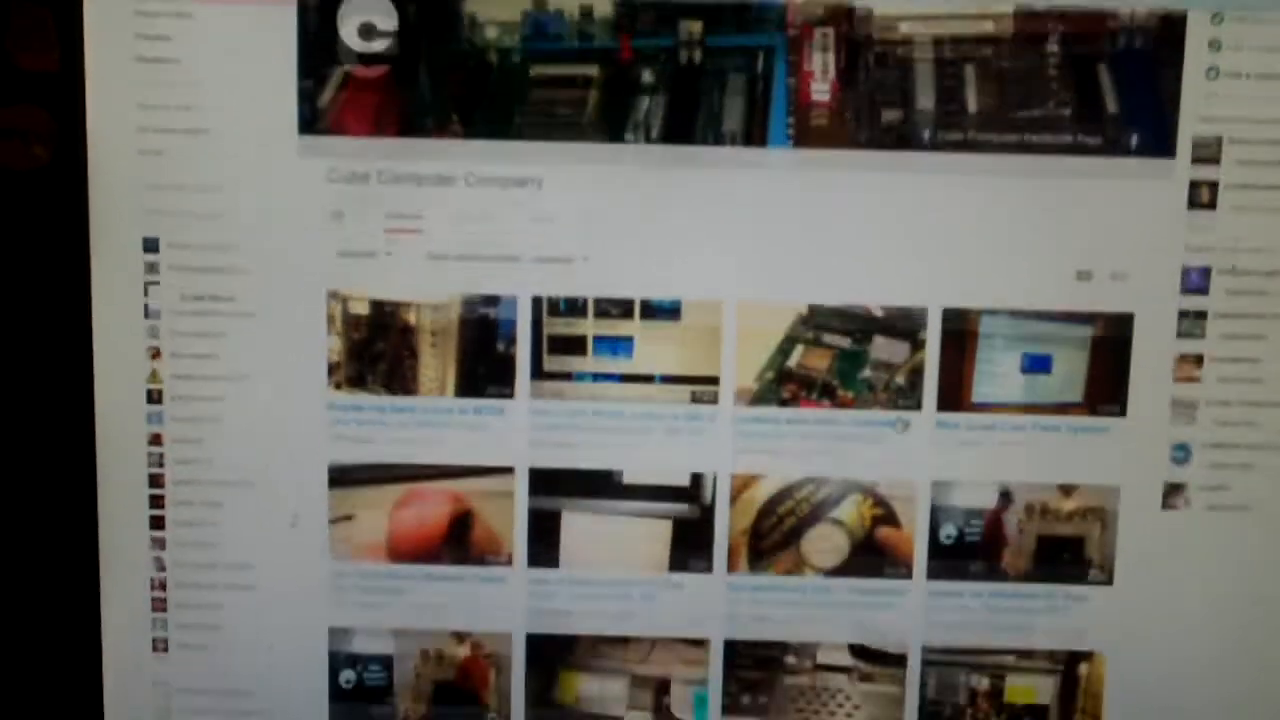
scroll("down", 3)
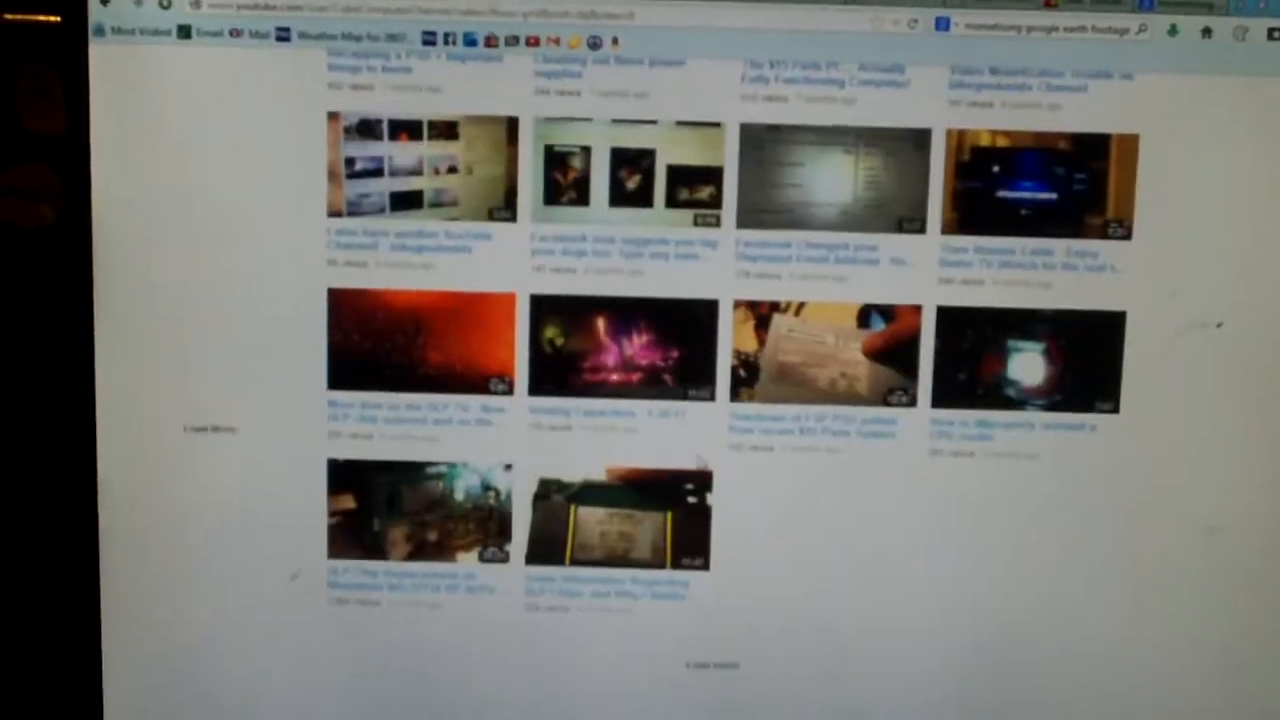